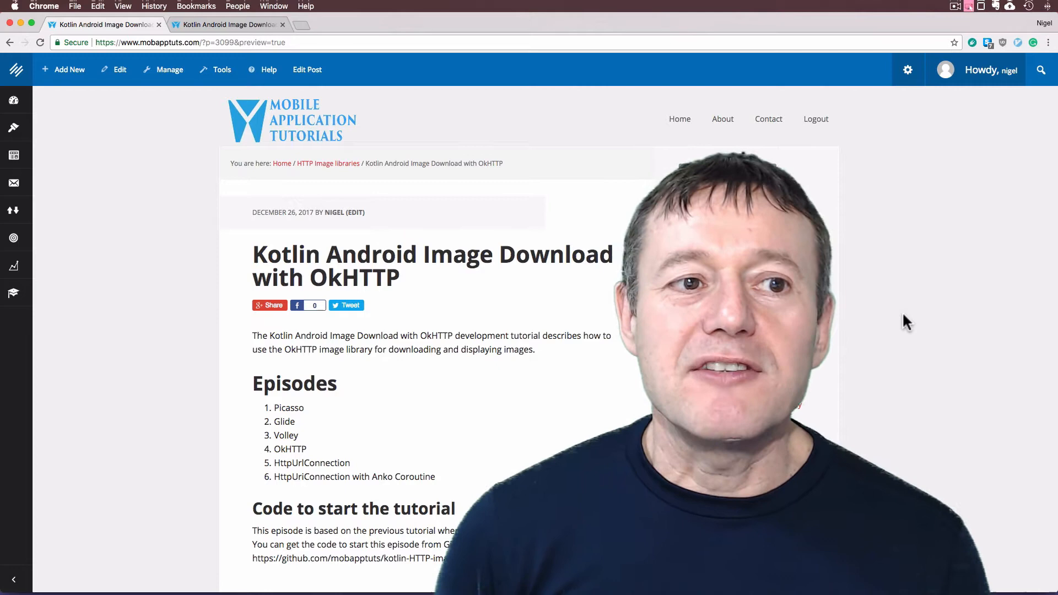
- Review the OkHTTP tutorial down to its starter code, then move to the Picasso tutorial tab
scroll(down, 3)
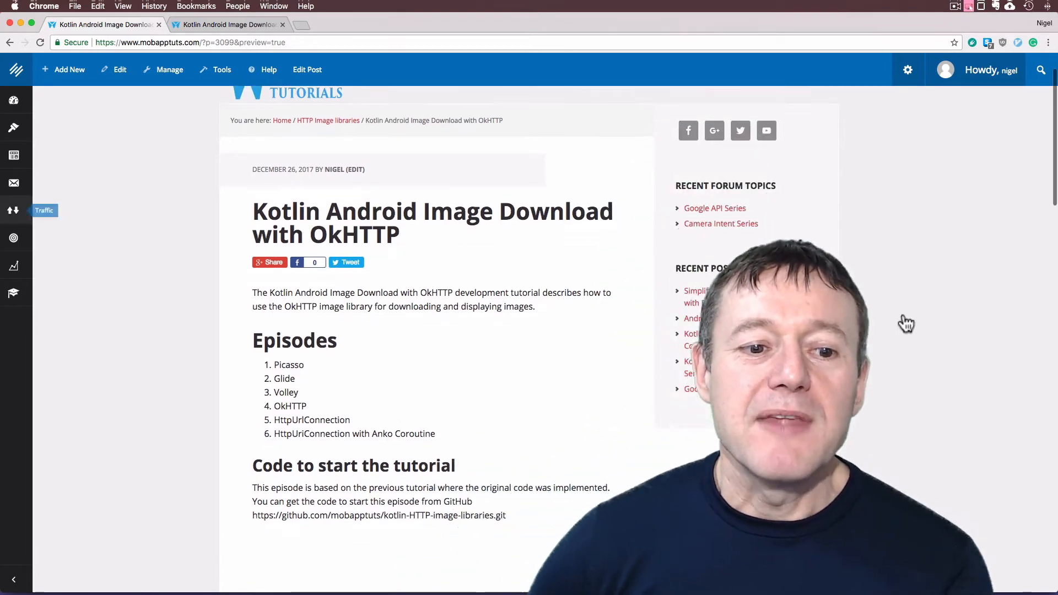
scroll(down, 3)
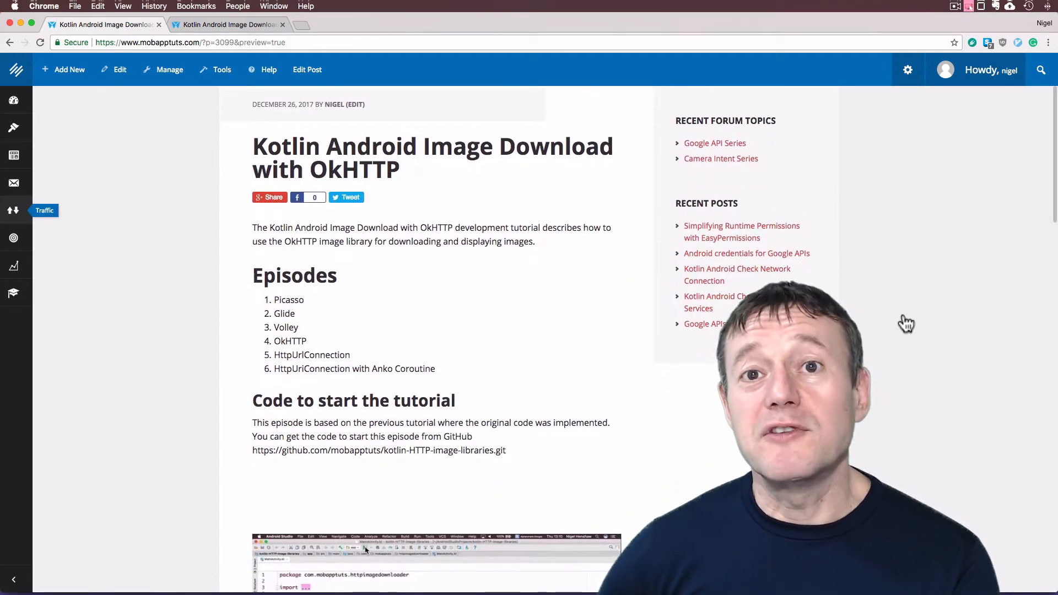
scroll(down, 3)
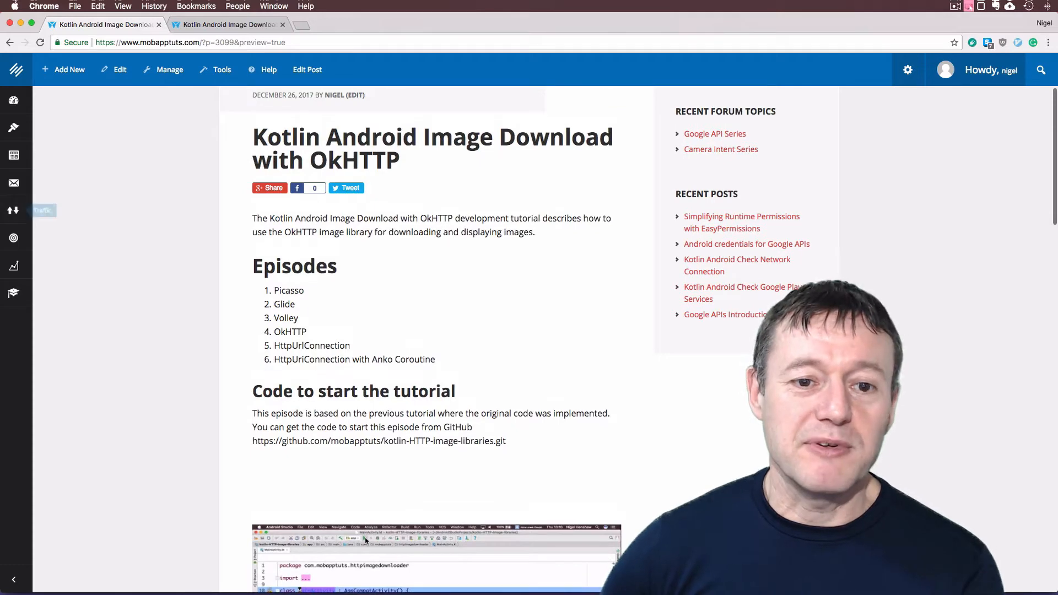
scroll(down, 3)
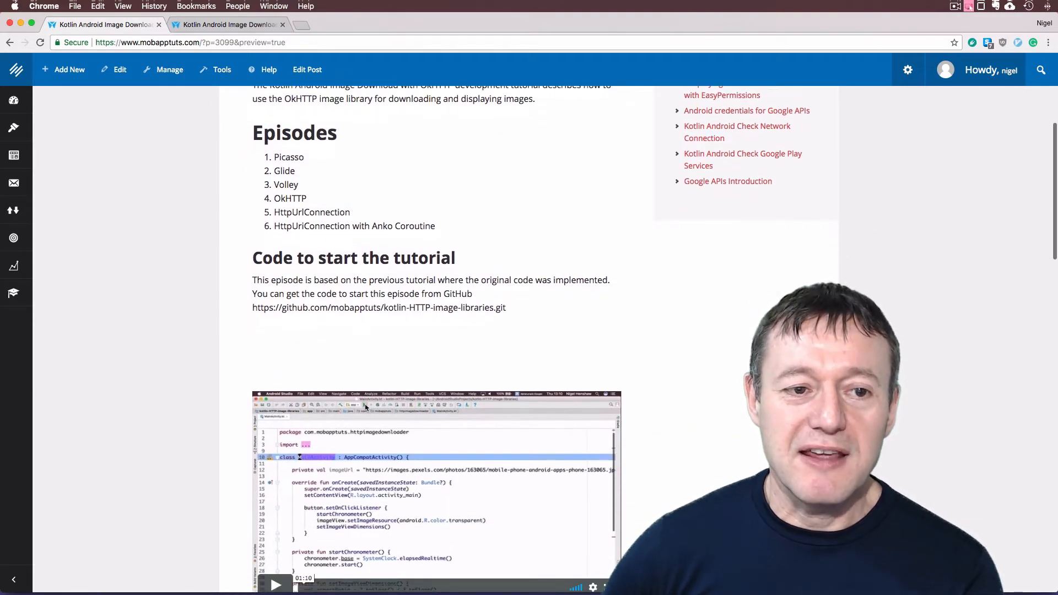
scroll(down, 3)
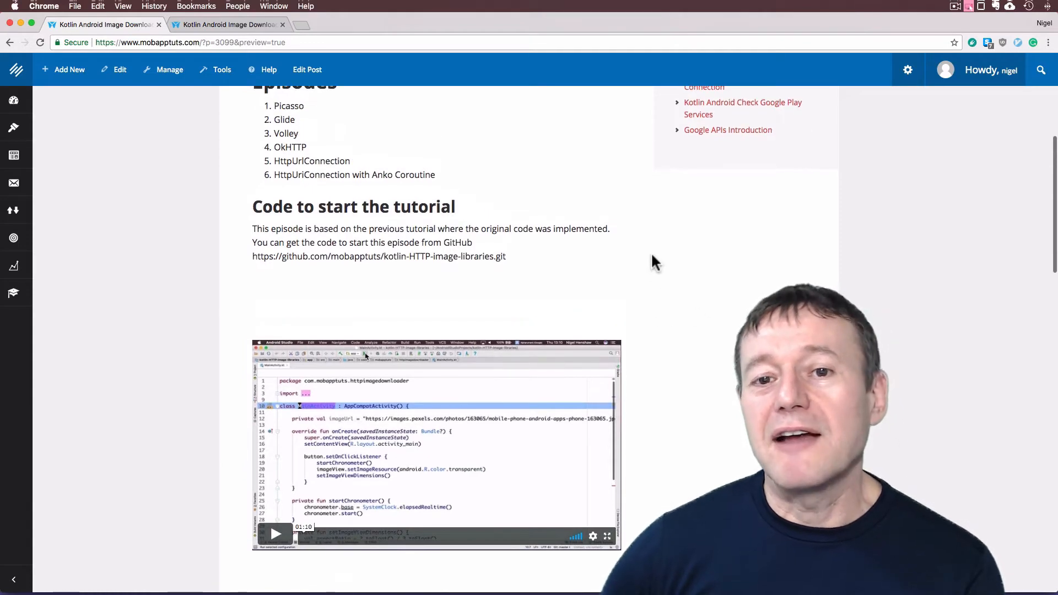
mouse_move(645, 271)
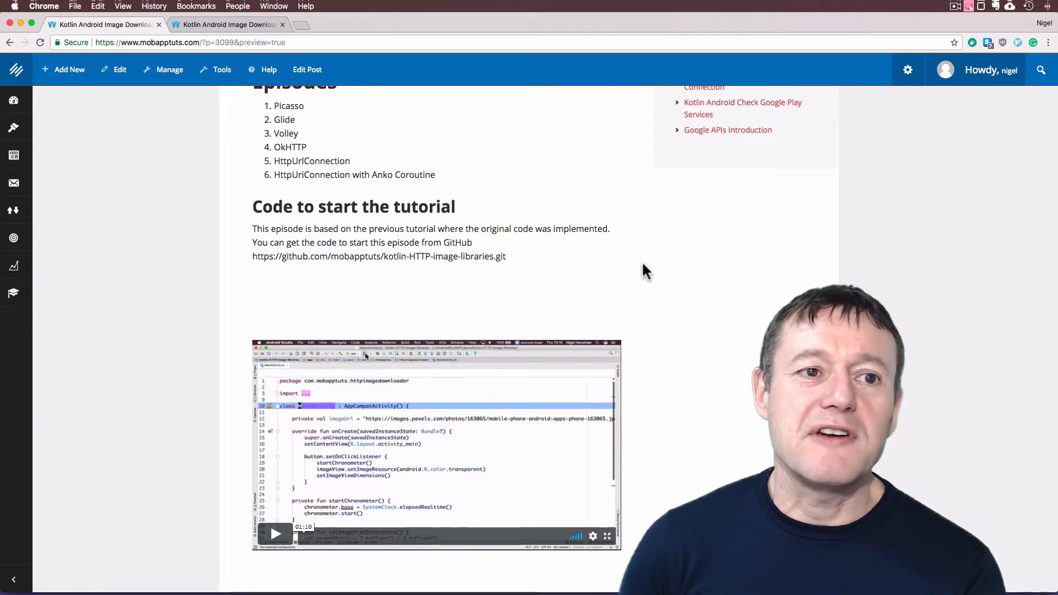
click(227, 25)
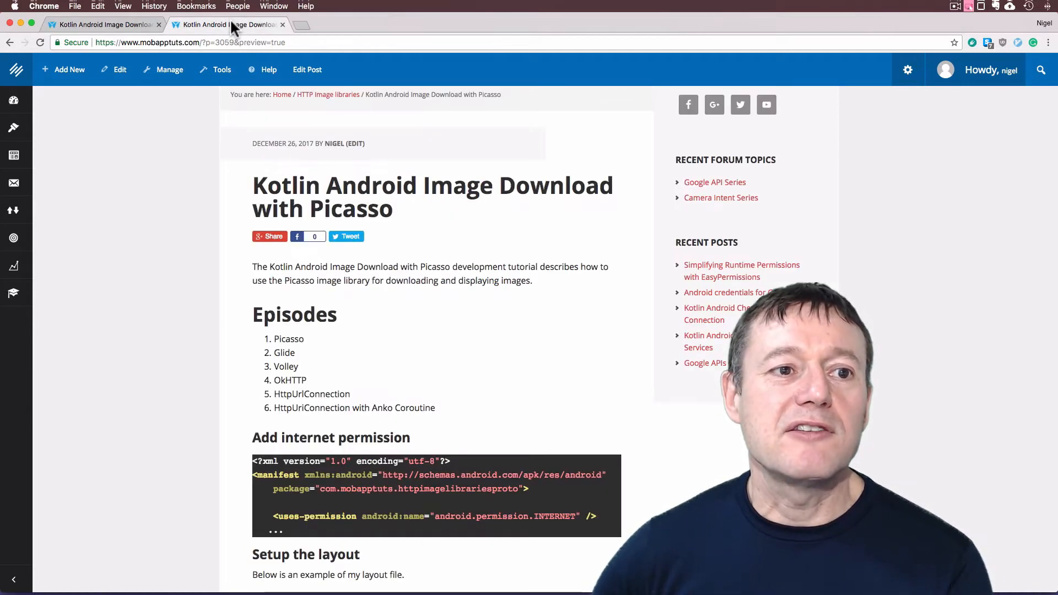
mouse_move(565, 364)
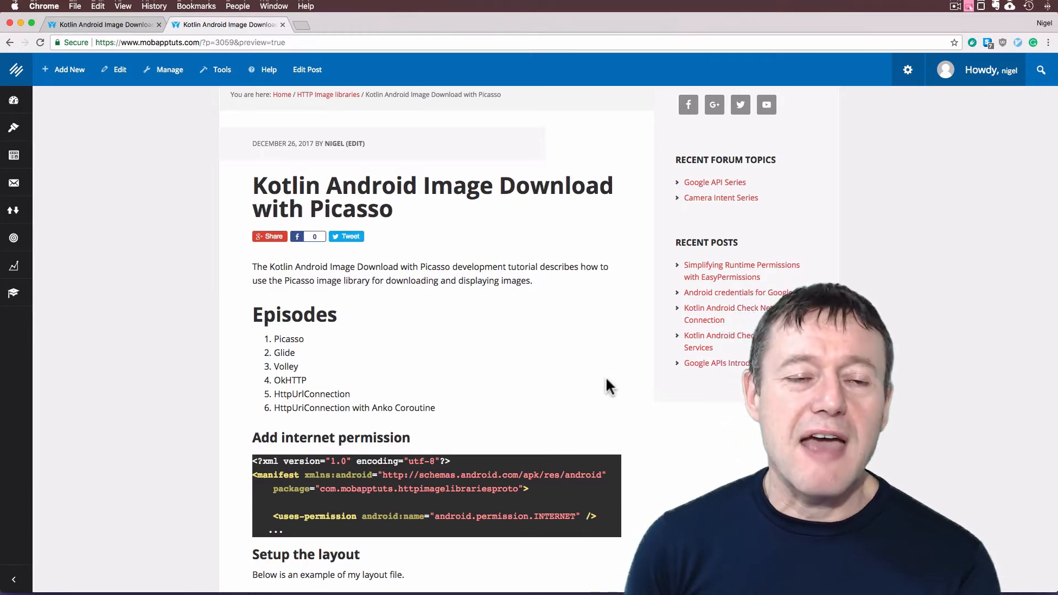
mouse_move(210, 64)
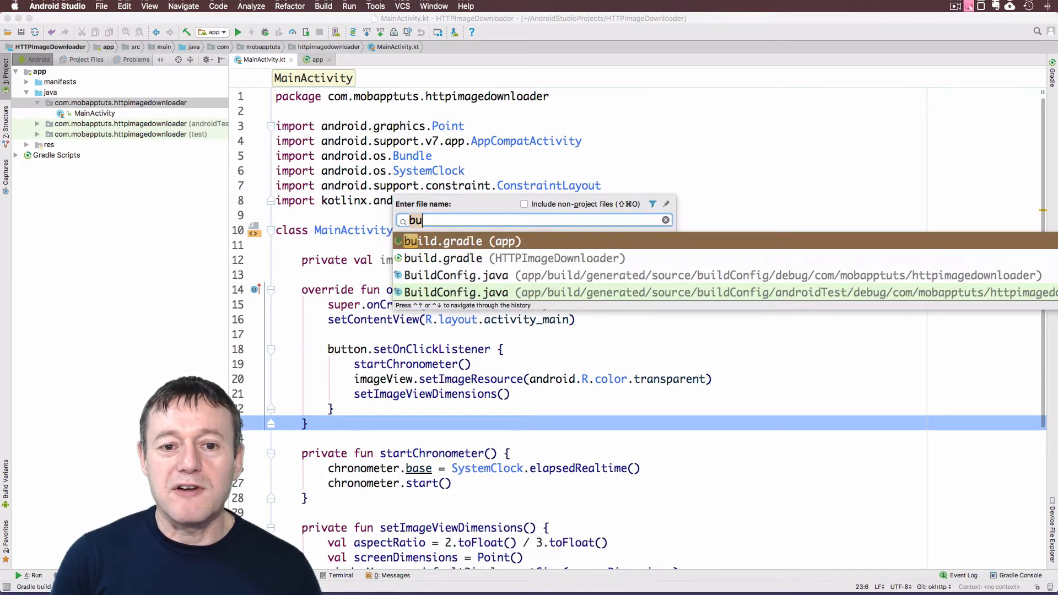
- In build.gradle (app) add implementation 'com.squareup.okhttp3:okhttp:3.9.1' and run Sync Now
click(463, 240)
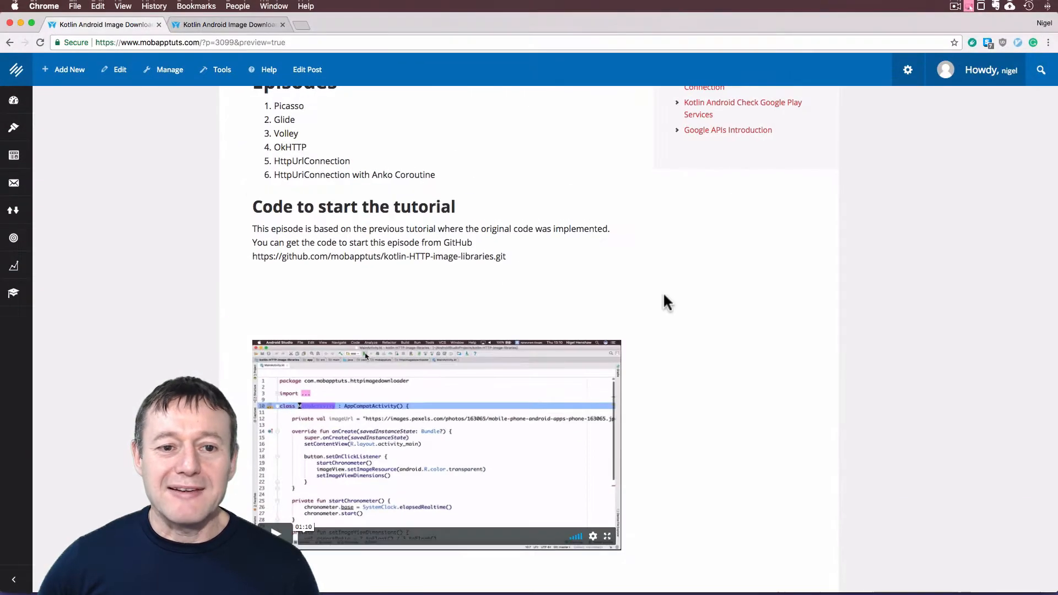
scroll(down, 3)
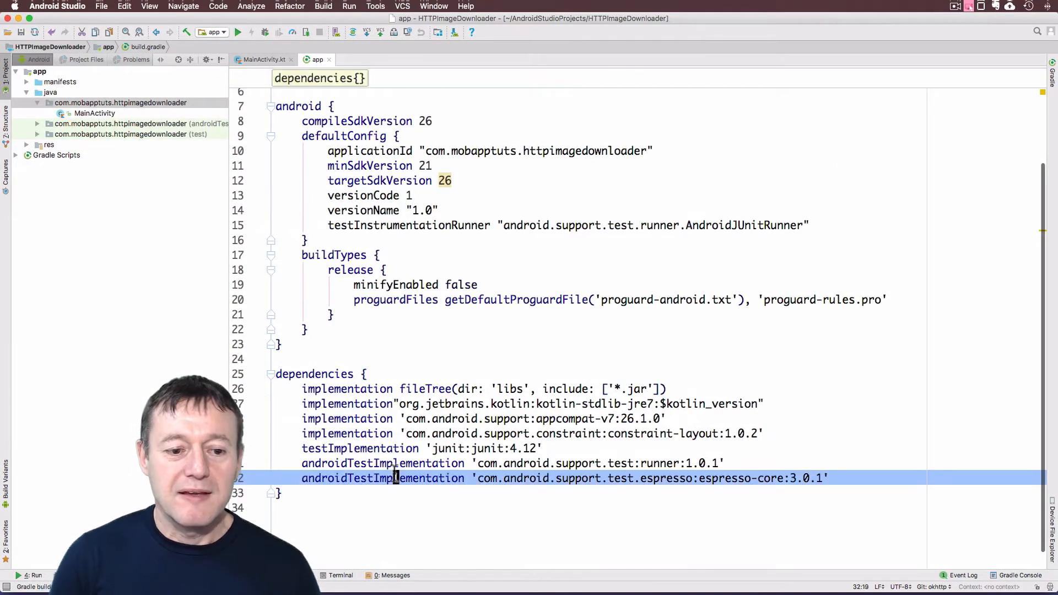
text(implementation 'com.squareup.okhttp3:okhttp:3.9.1')
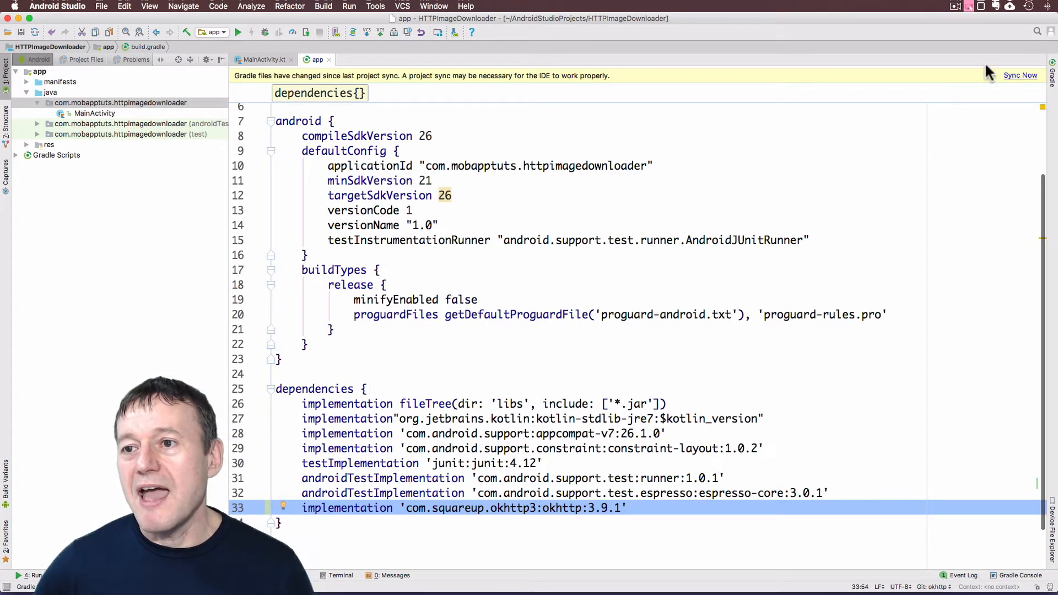
click(1021, 75)
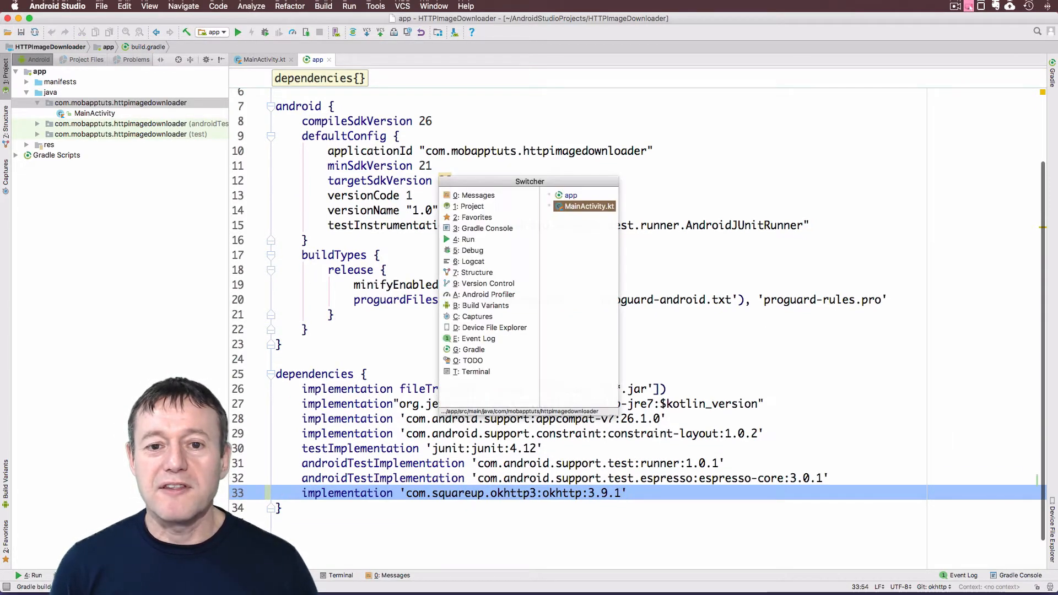
- Declare 'private val okClient by lazy { OkHttpClient() }' in MainActivity with OkHttpClient imported
click(589, 206)
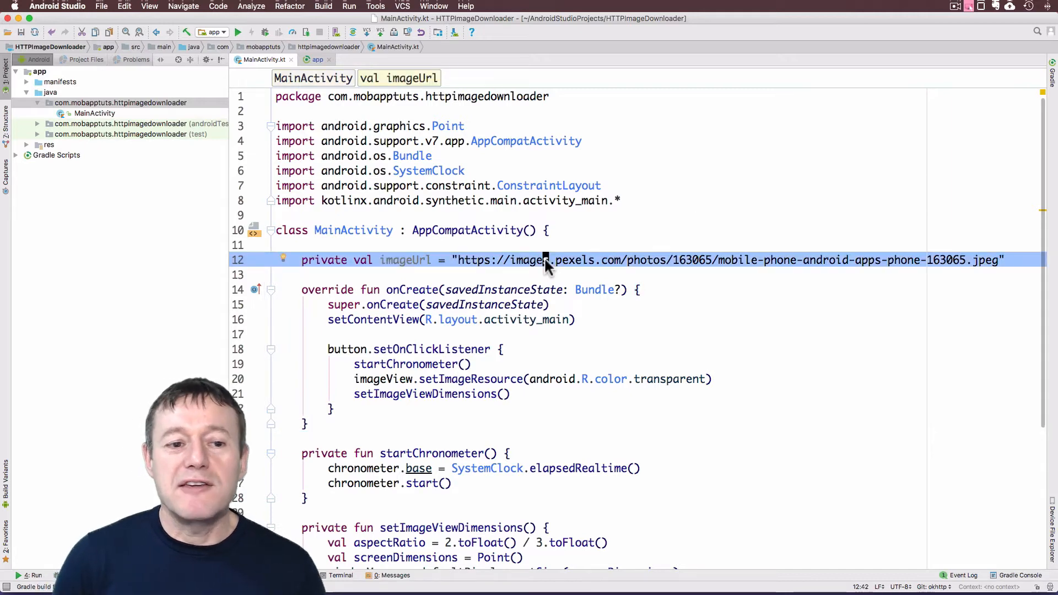
text(private val ok)
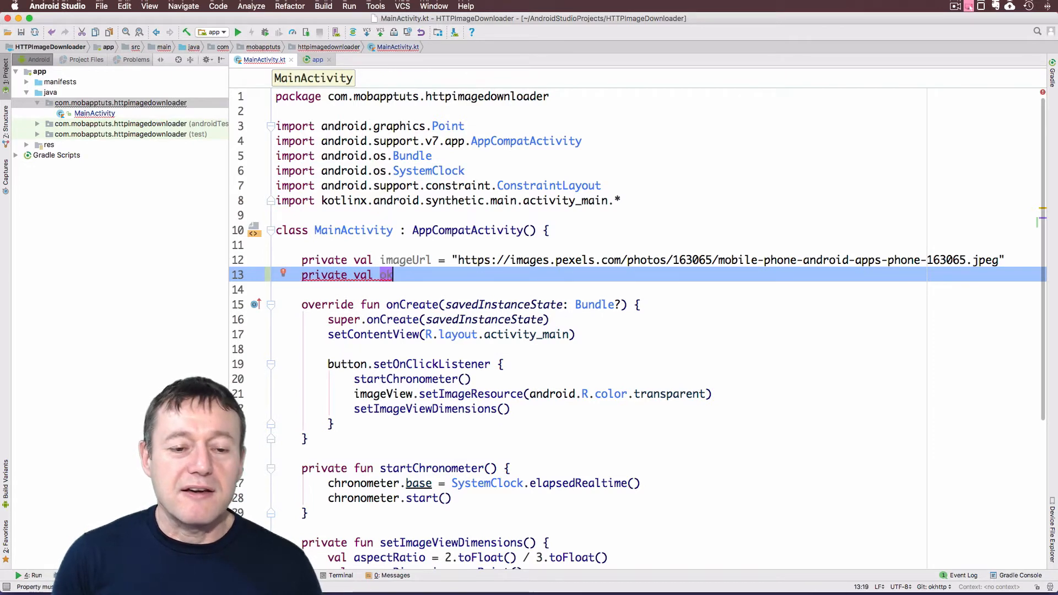
text(Client by)
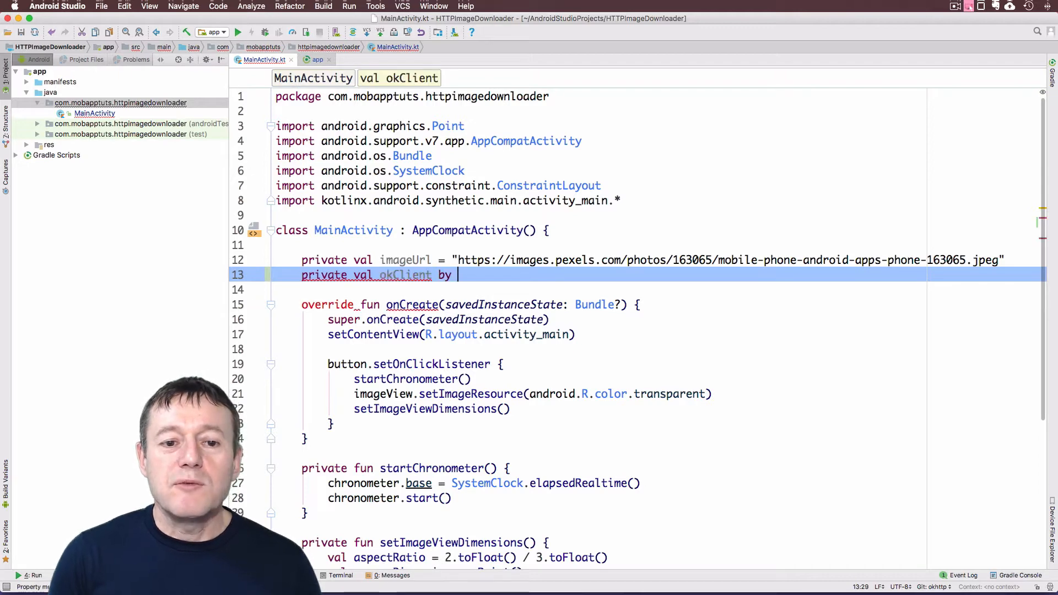
text(l)
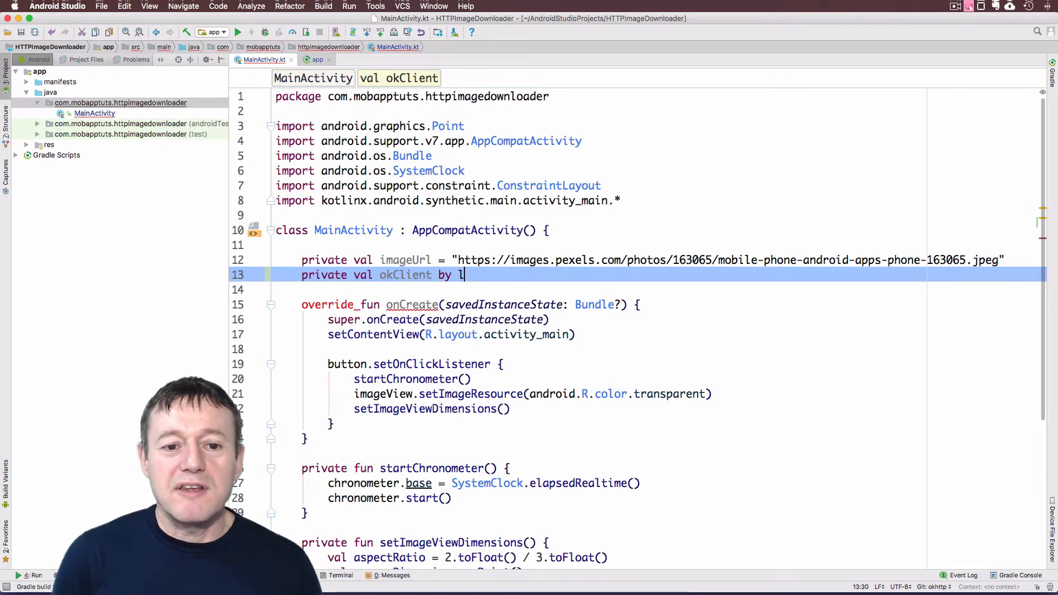
text(azy { })
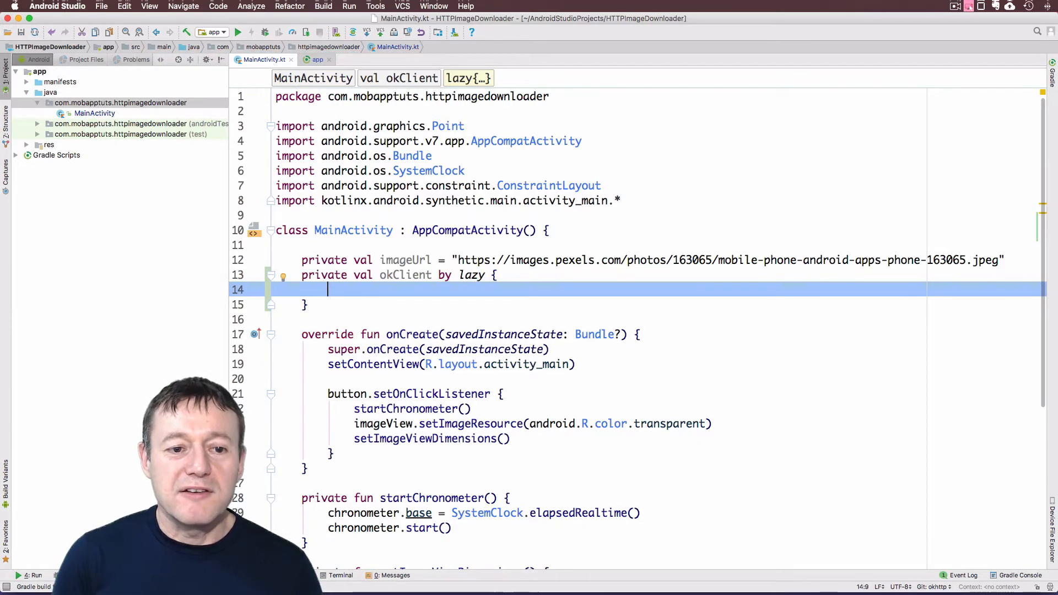
text(O)
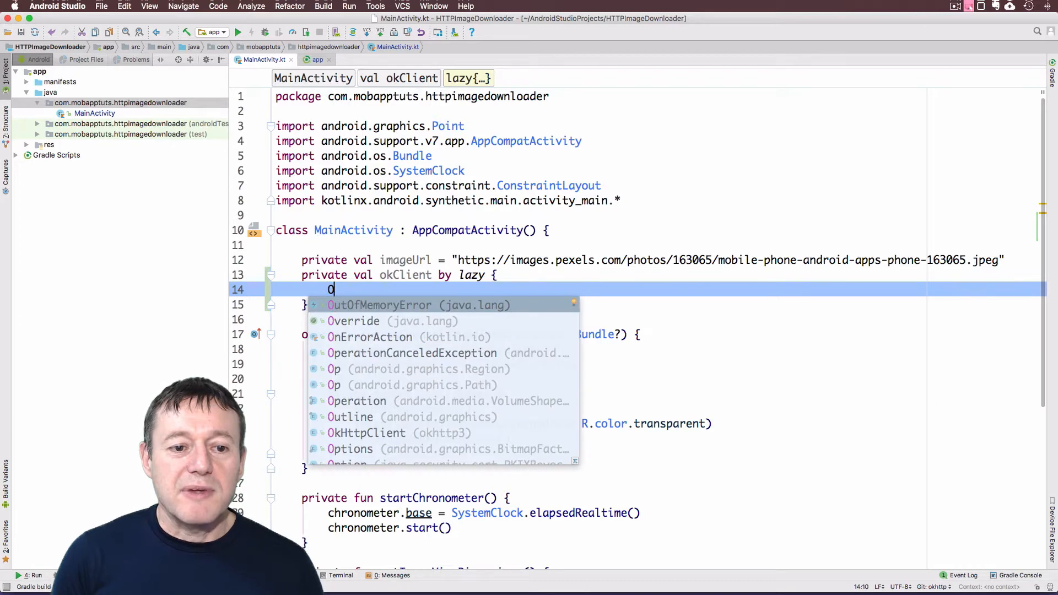
click(374, 432)
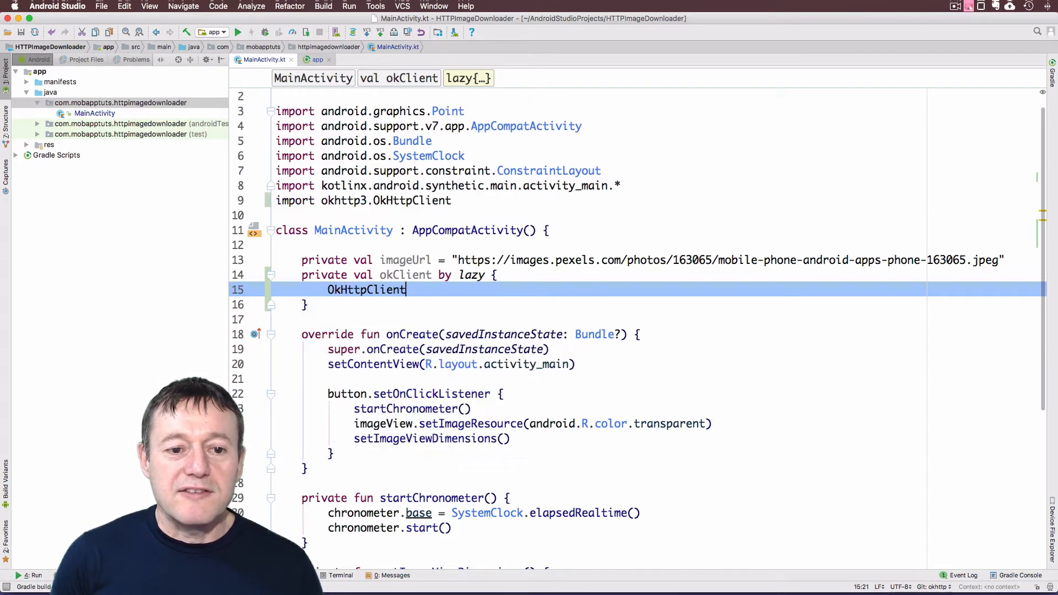
text(())
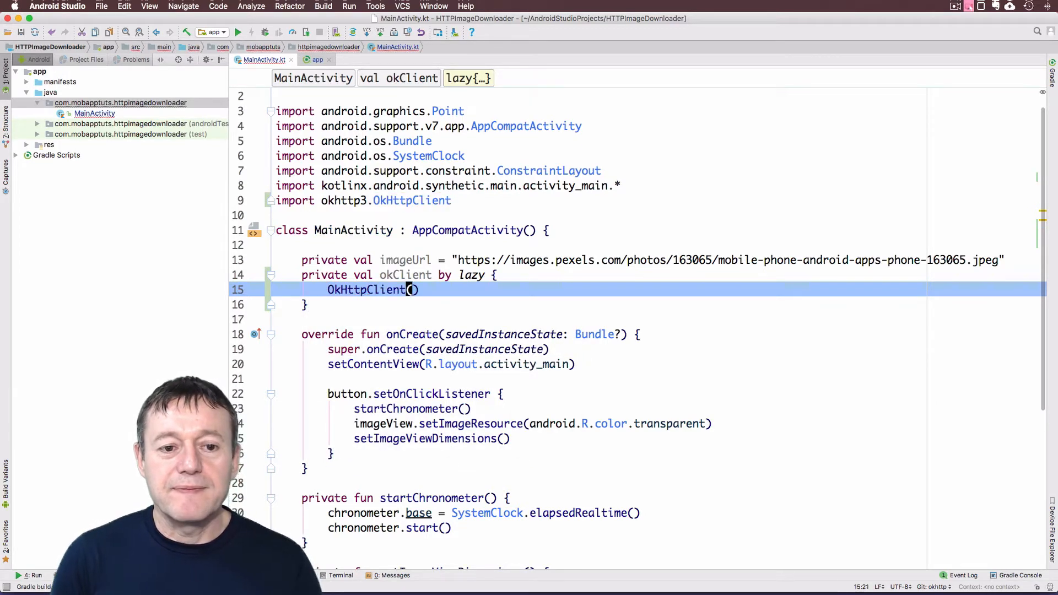
- Declare 'private val okRequest by lazy { Request.Builder().url(imageUrl).build() }'
double_click(367, 290)
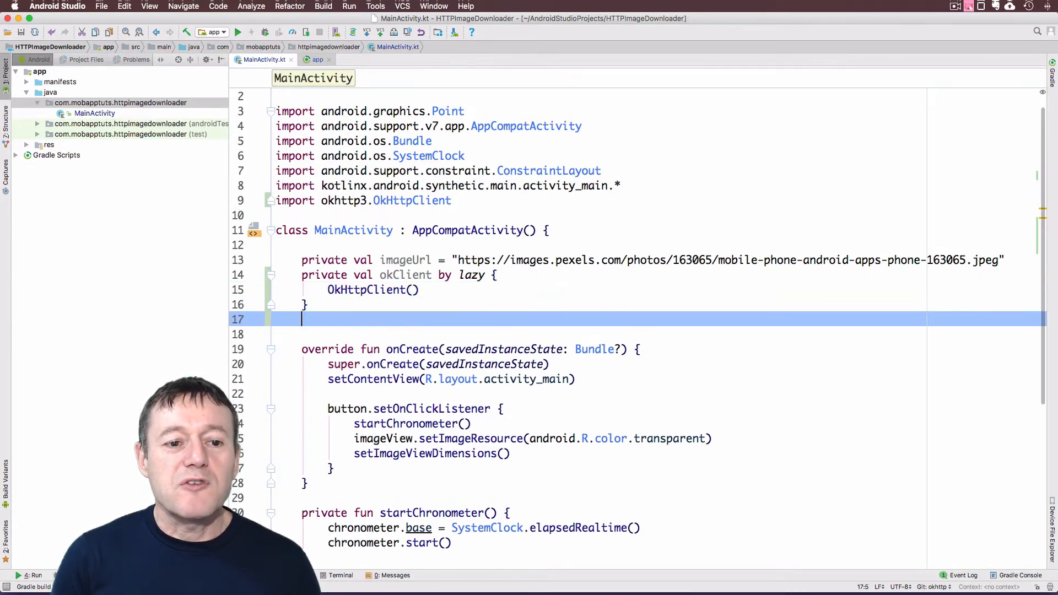
text(private val ok)
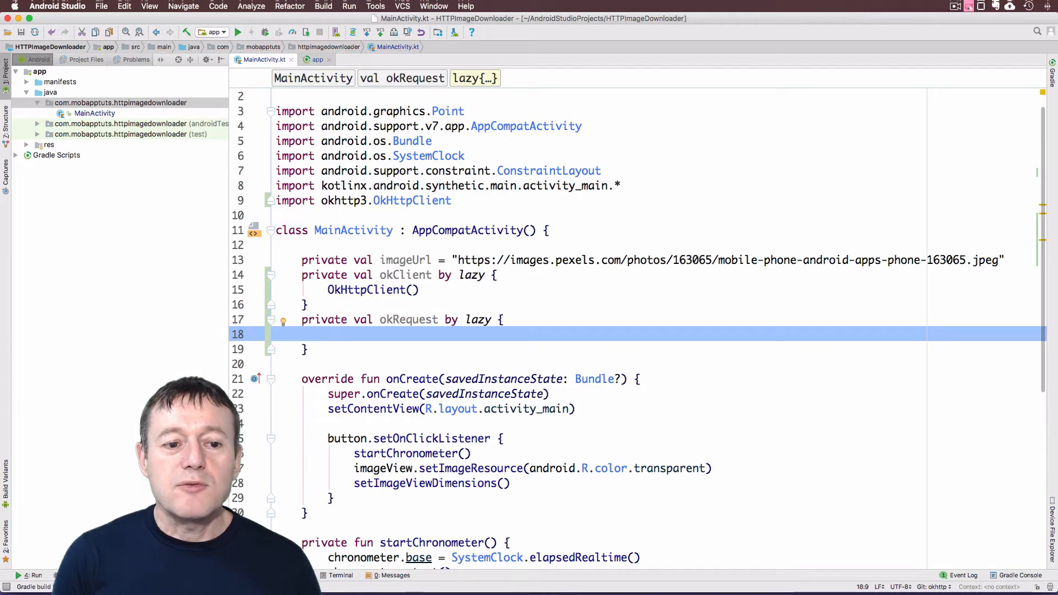
text(Request.Builder)
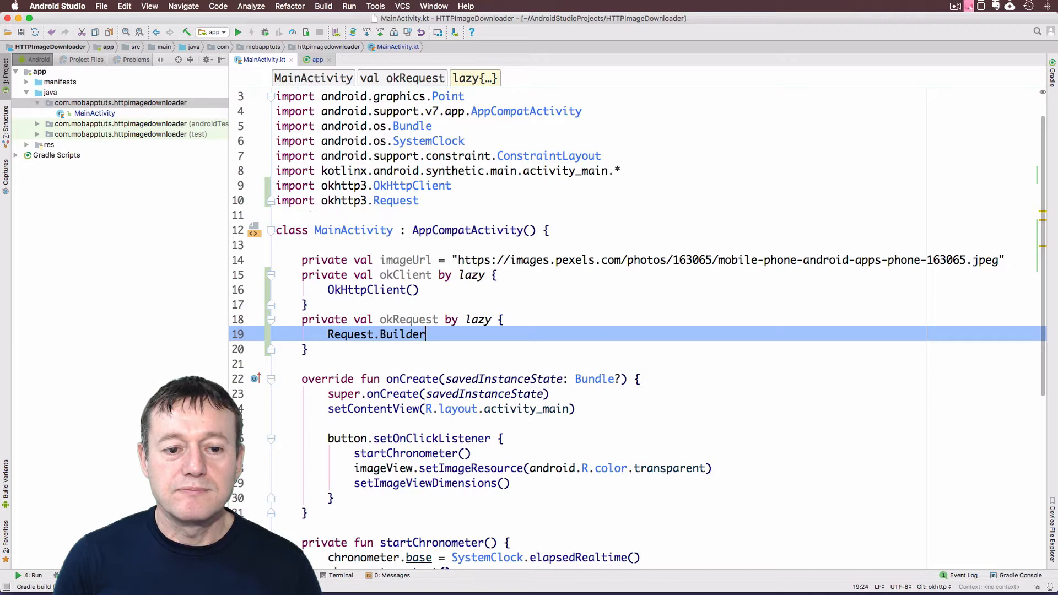
double_click(401, 335)
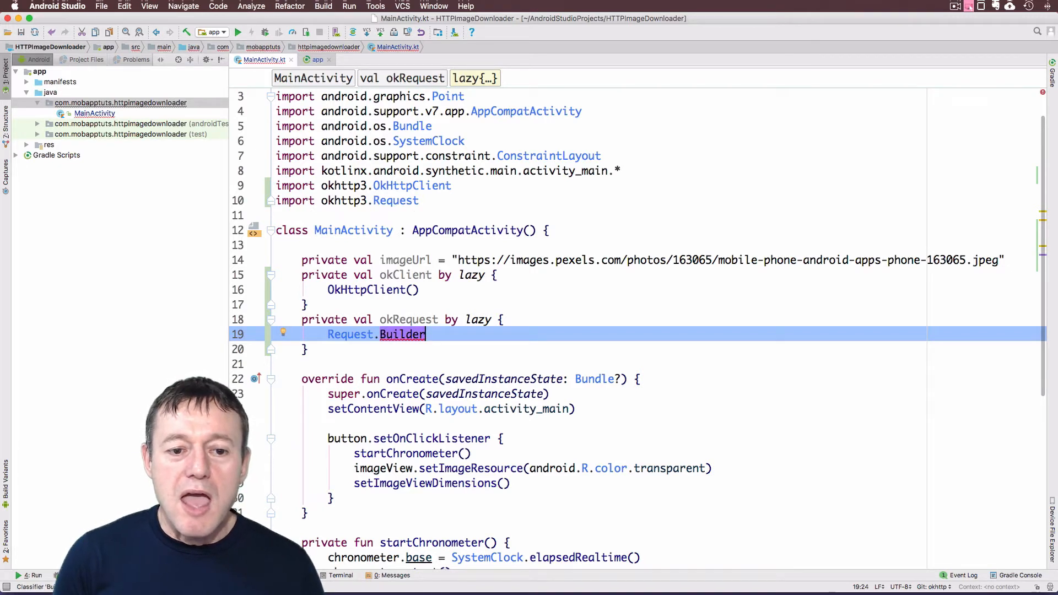
text(())
text(.ur)
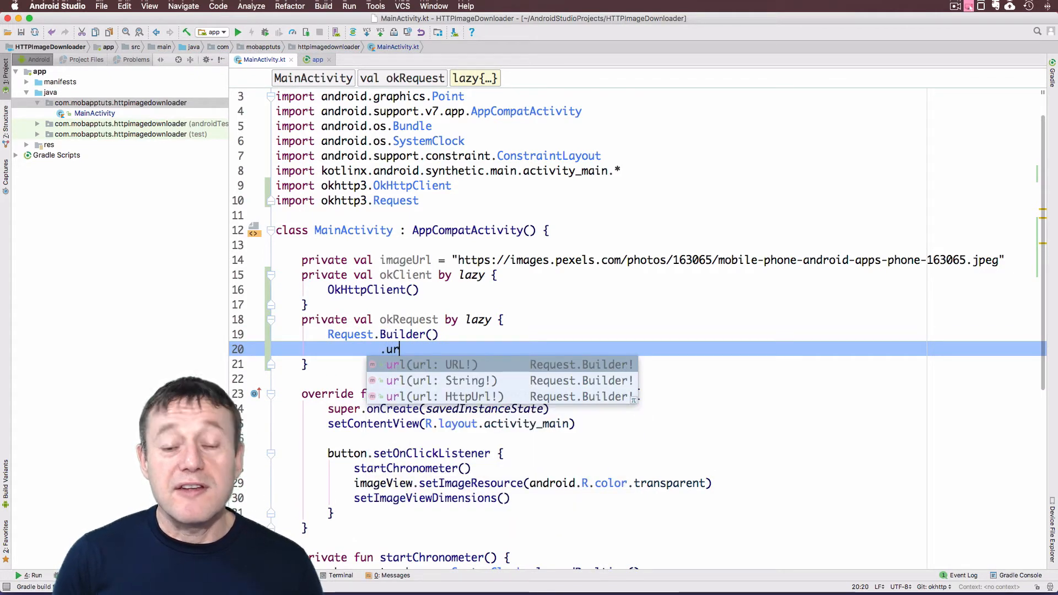
text((imageUrl)
text(.)
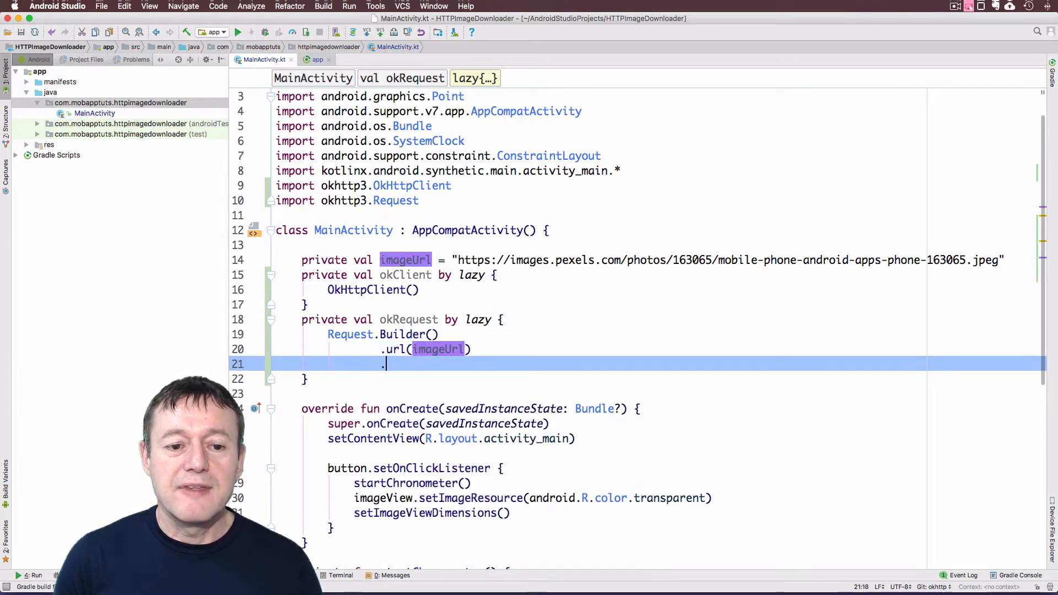
text(b)
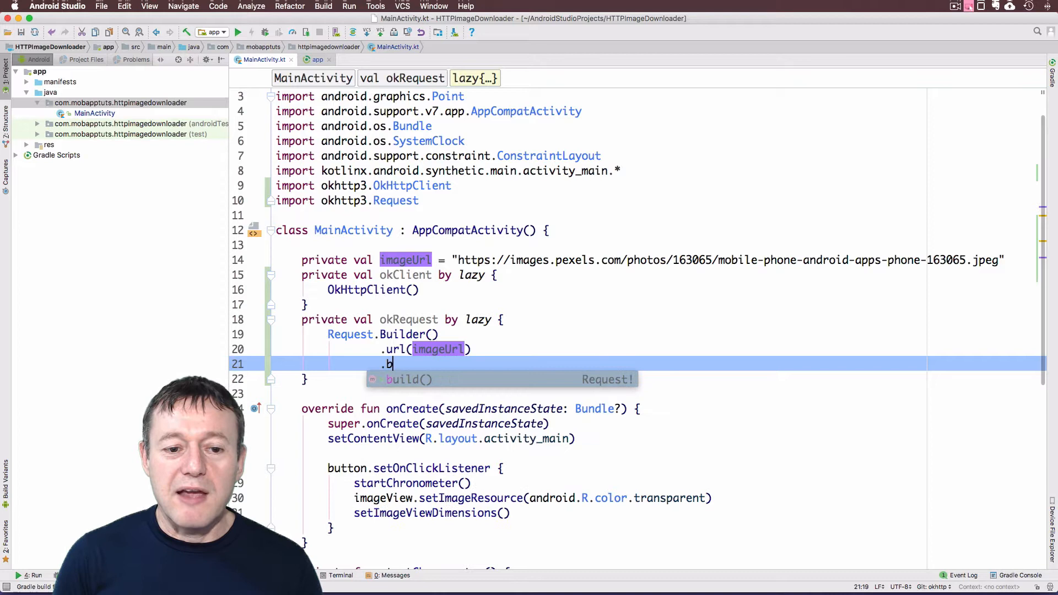
key(Tab)
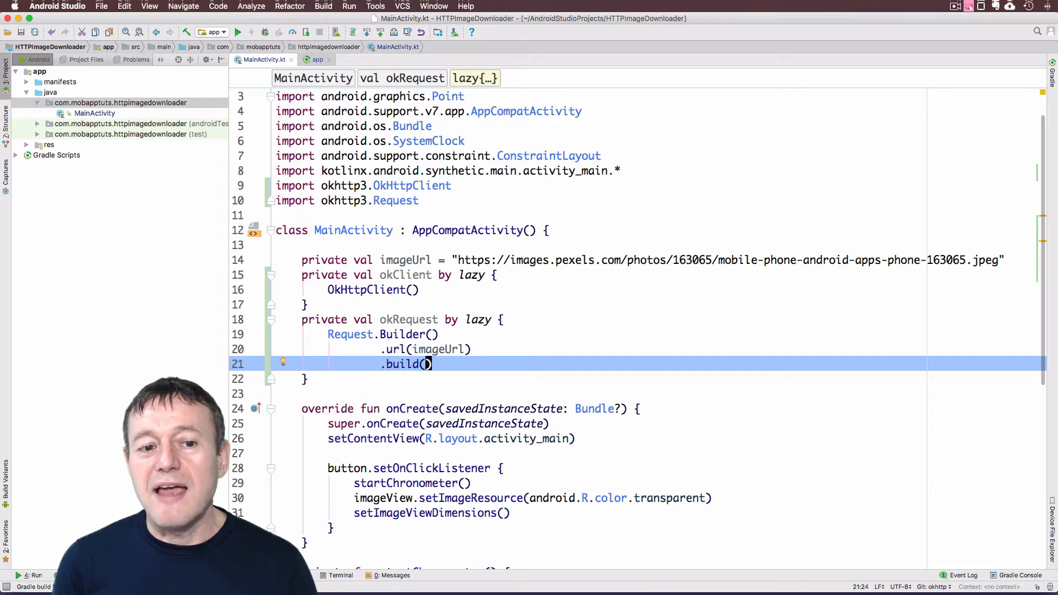
- Declare private fun loadImageUsingOkHTTP() below onCreate
scroll(down, 3)
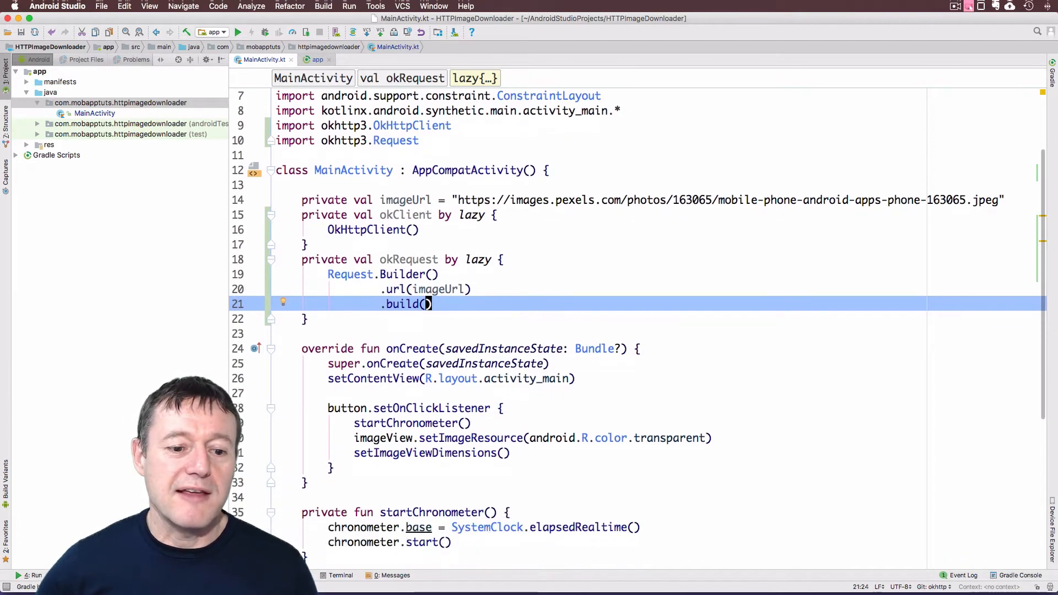
scroll(down, 3)
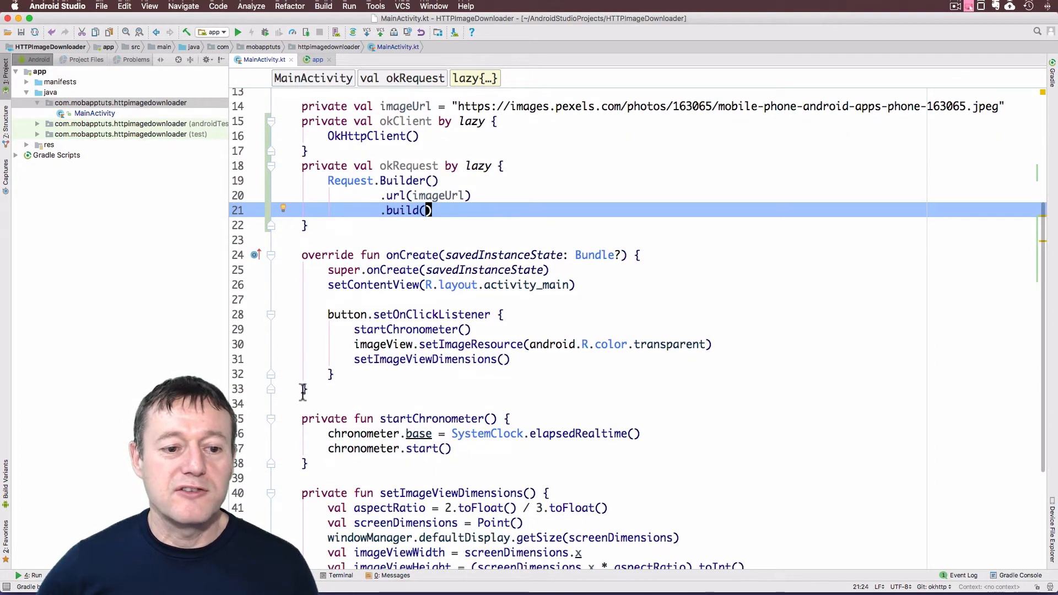
click(310, 403)
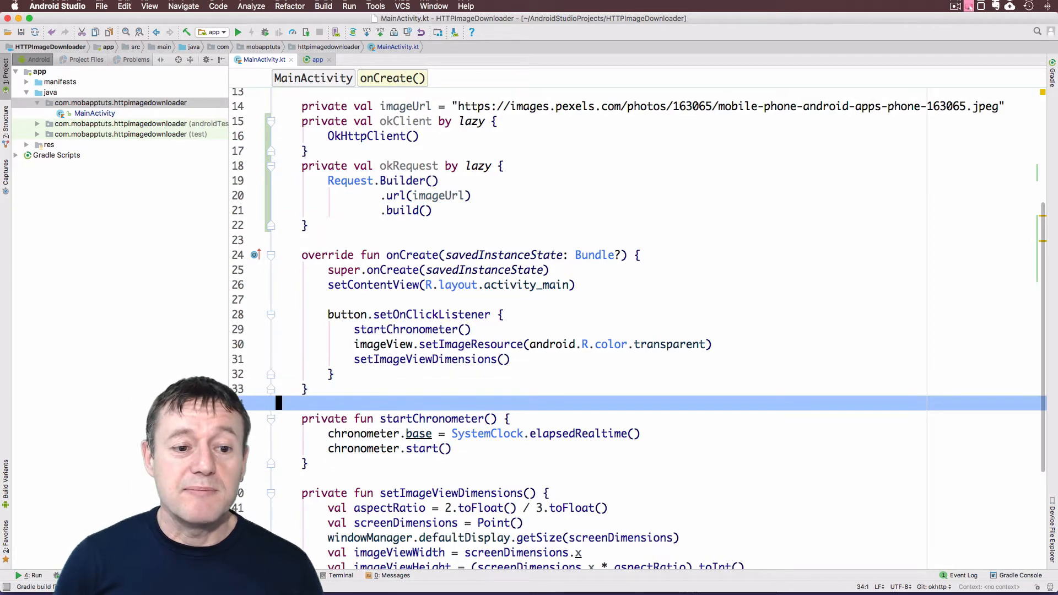
text(p)
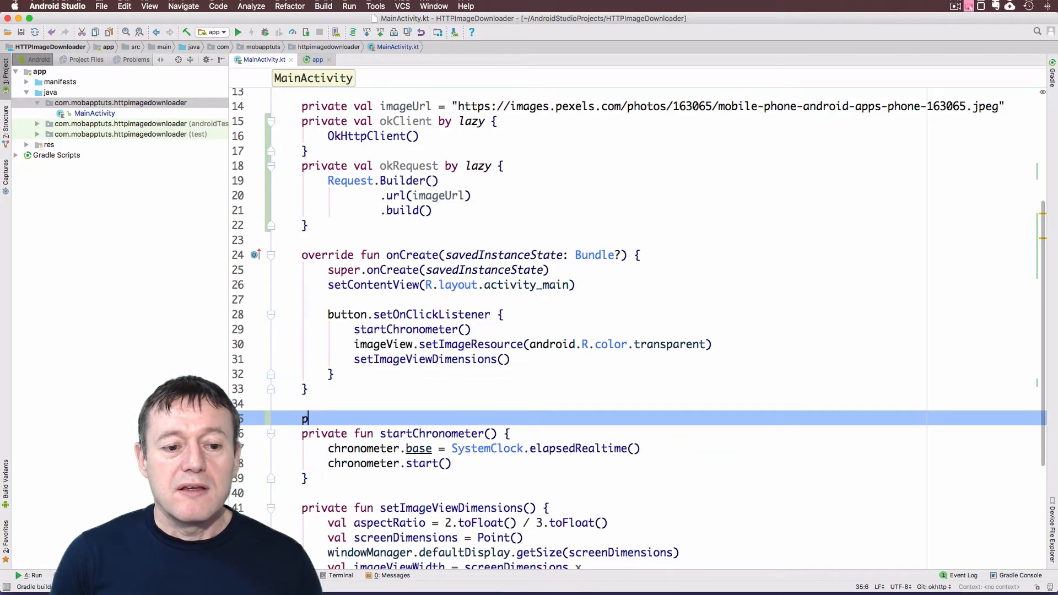
text(rivate fun)
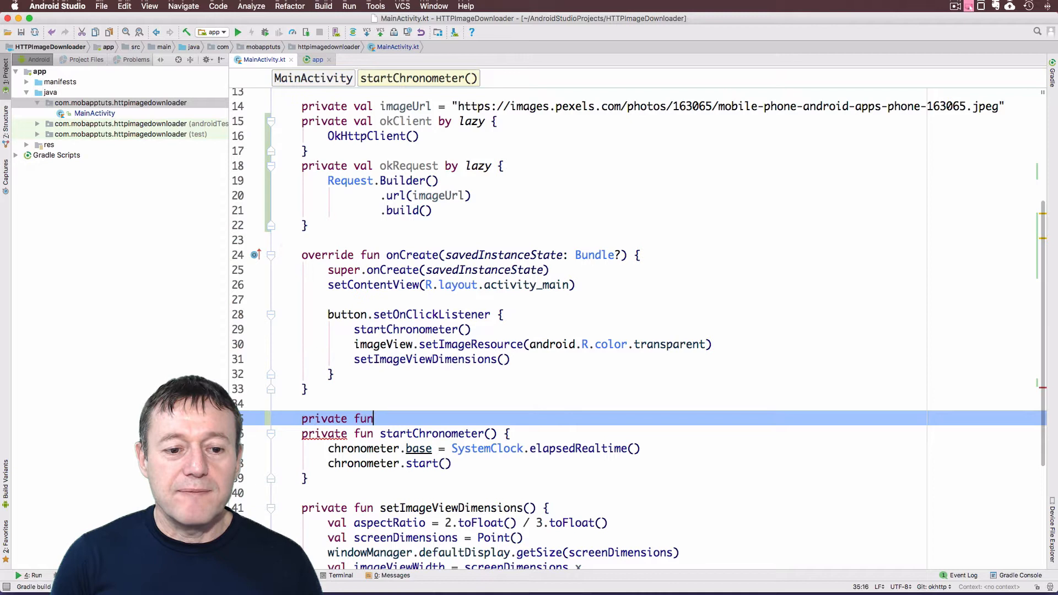
text(lo)
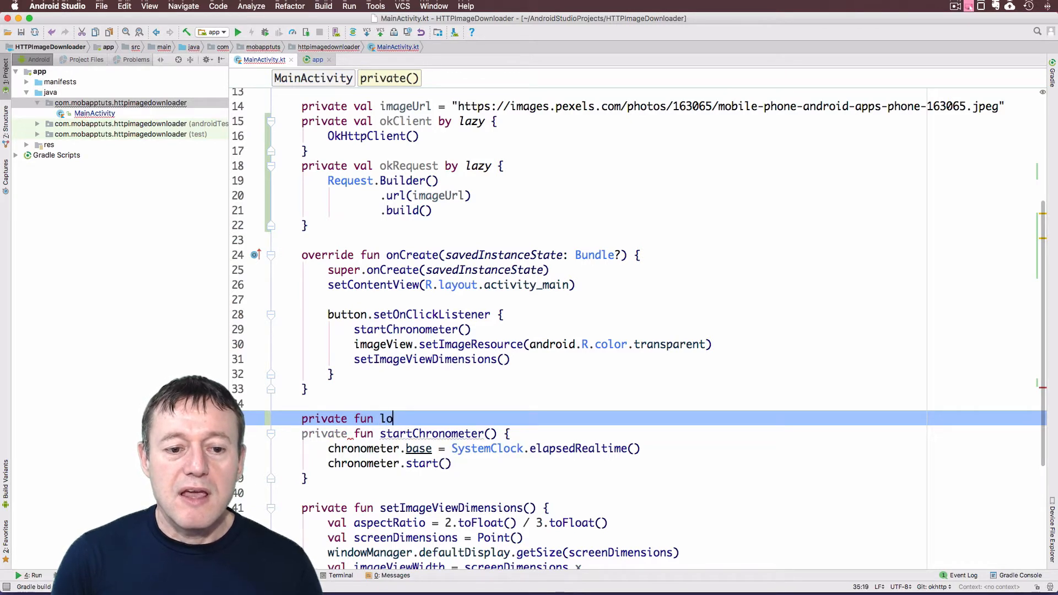
text(adImage)
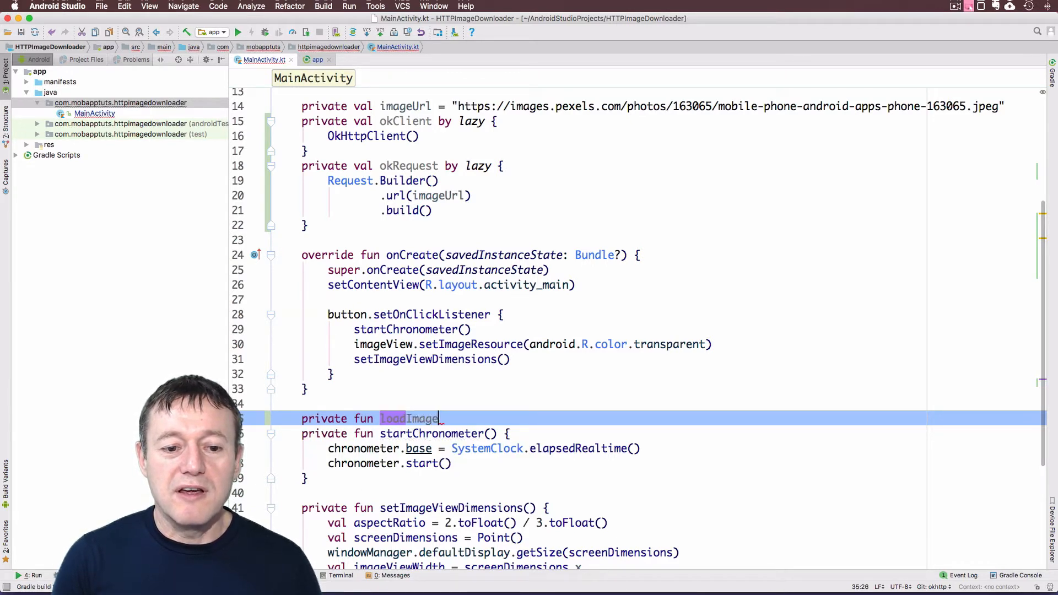
text(Usin)
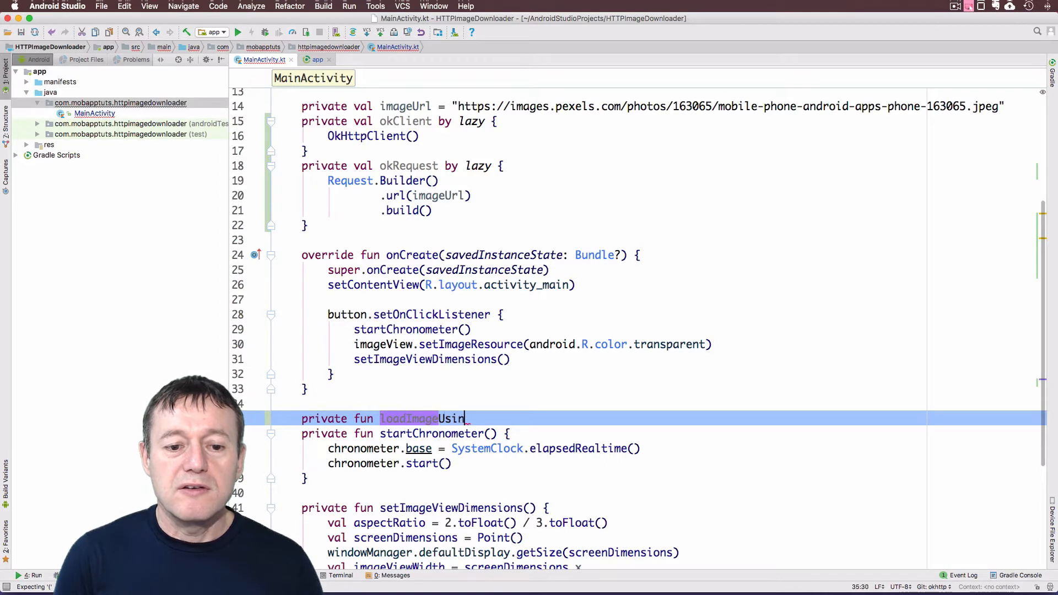
text(gOkHTTP() {)
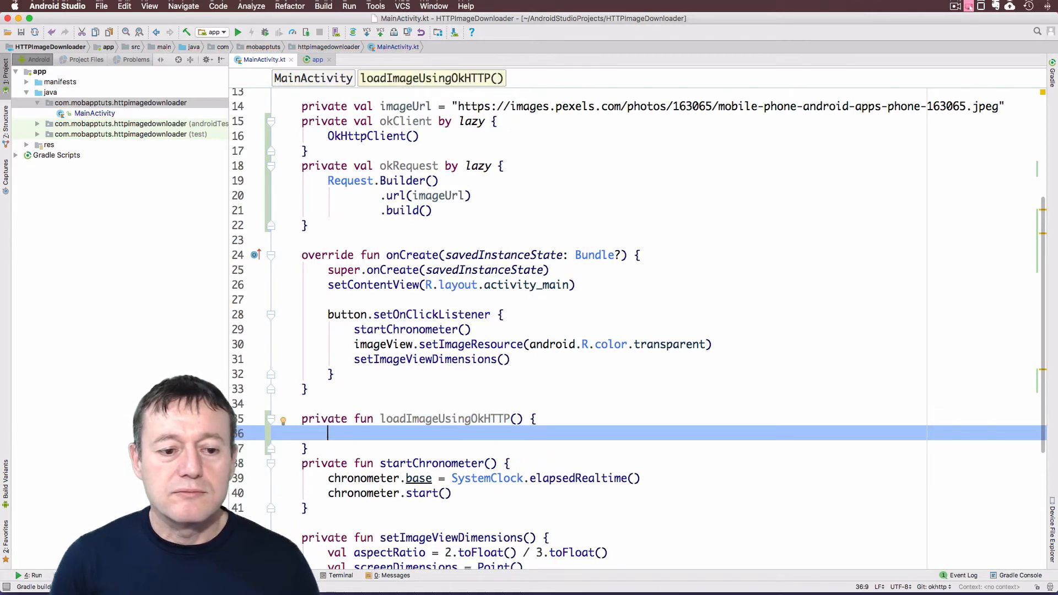
text(i)
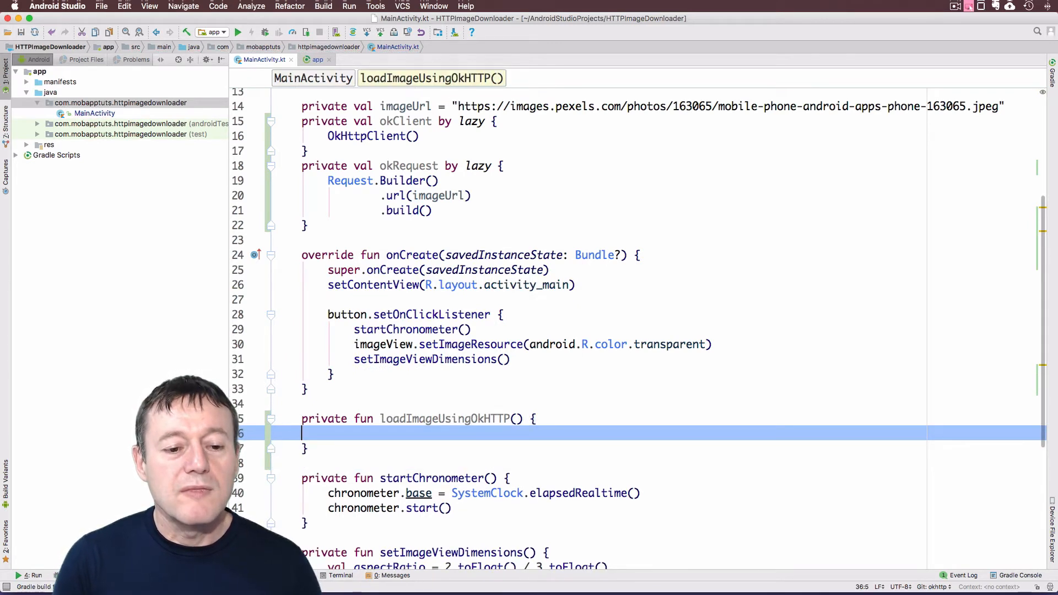
- Call okClient.newCall(okRequest).enqueue(object: Callback{}) and bring up the fixes for the incomplete object
scroll(down, 3)
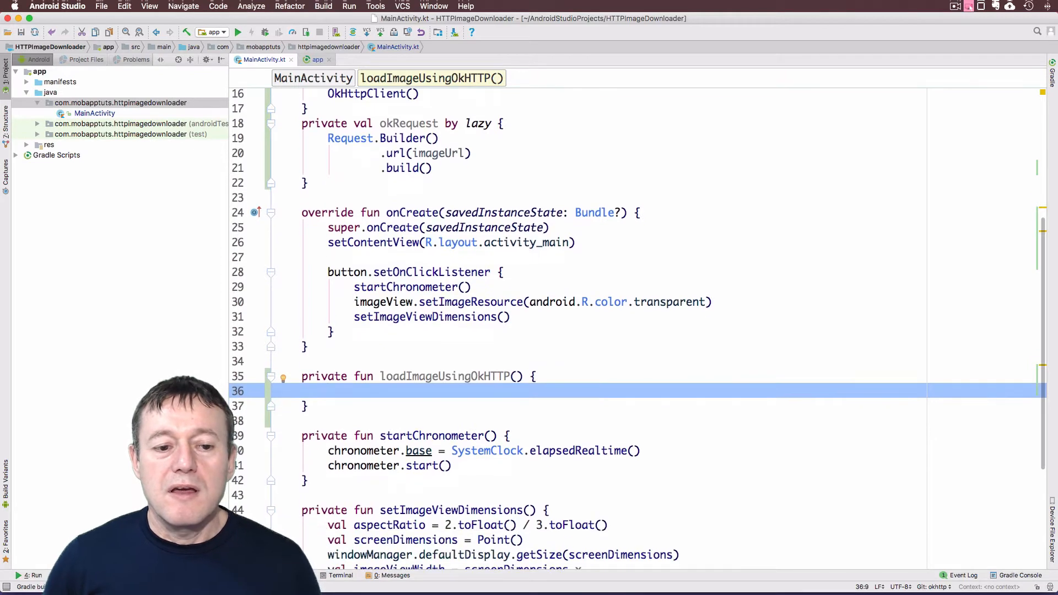
text(okClient.newCall()
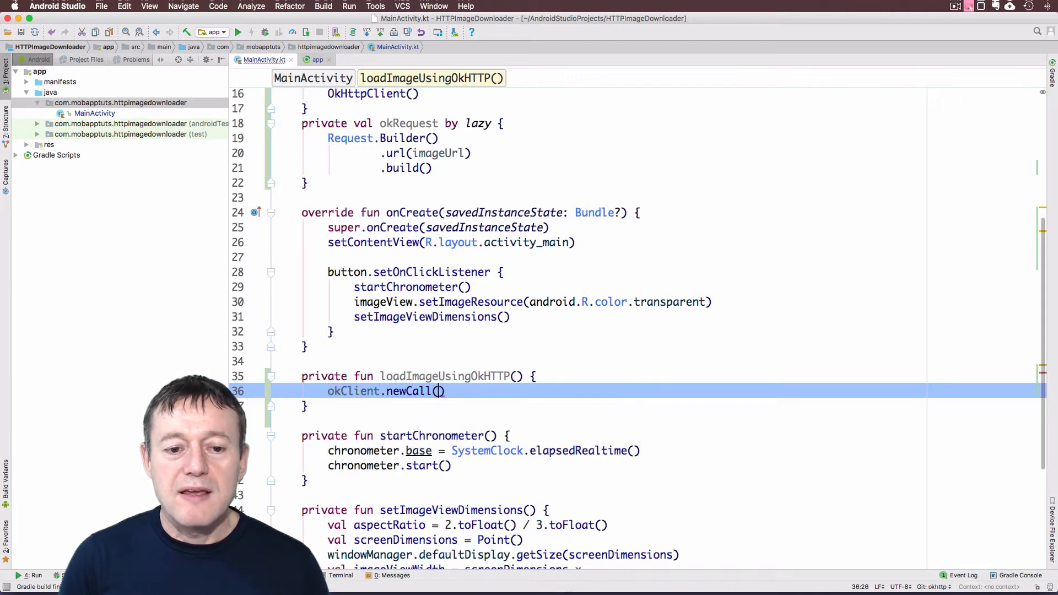
text(ok)
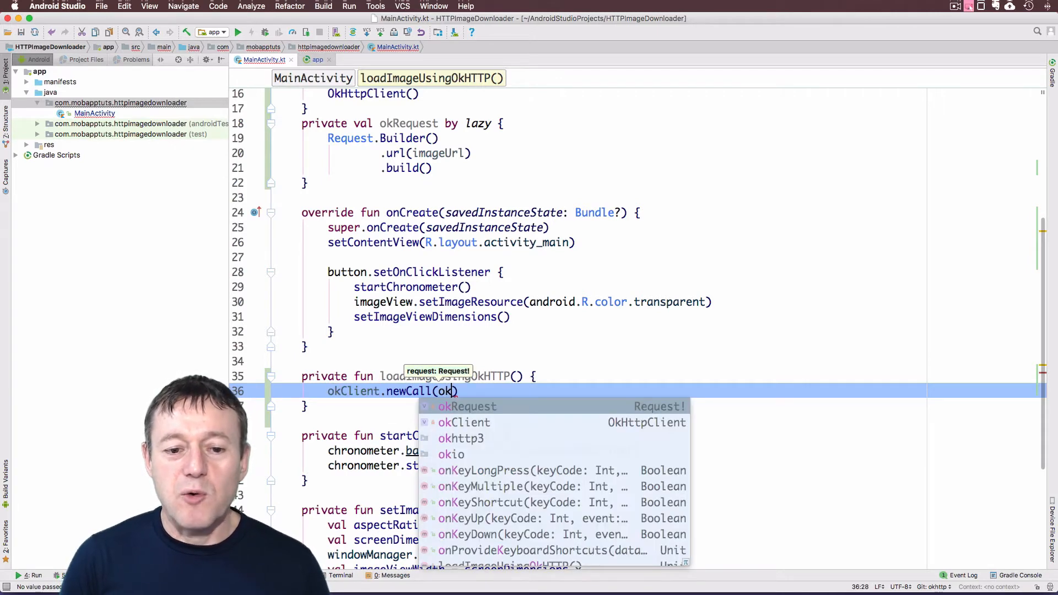
click(467, 406)
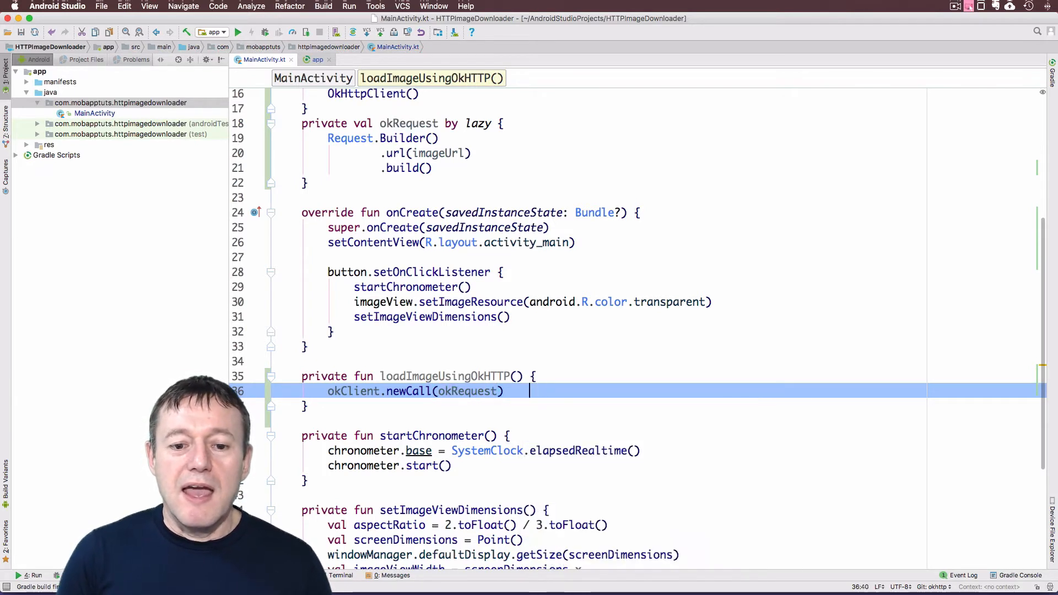
text(.enqueue()
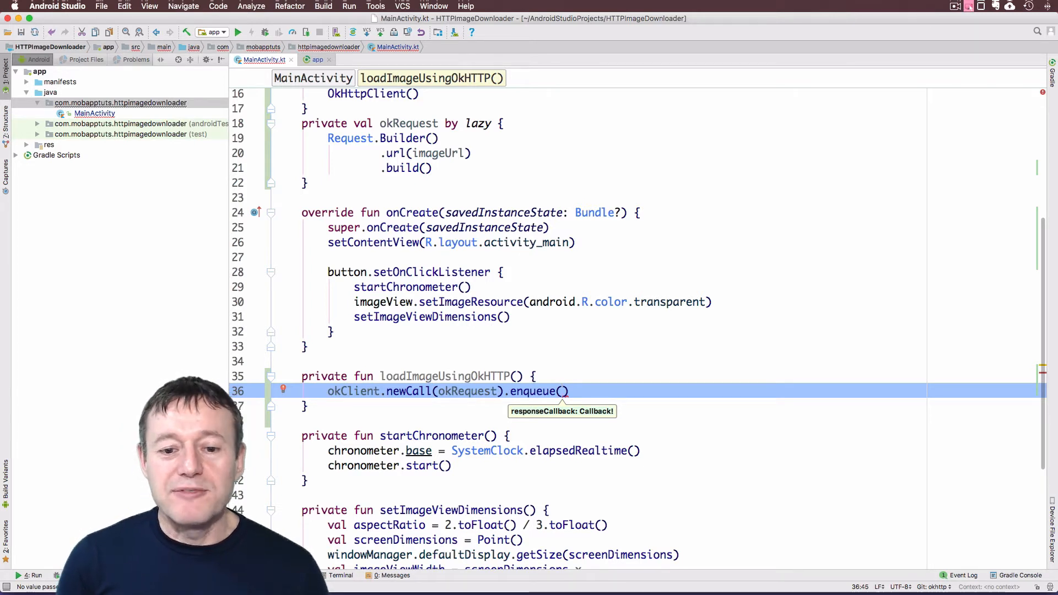
text(oj)
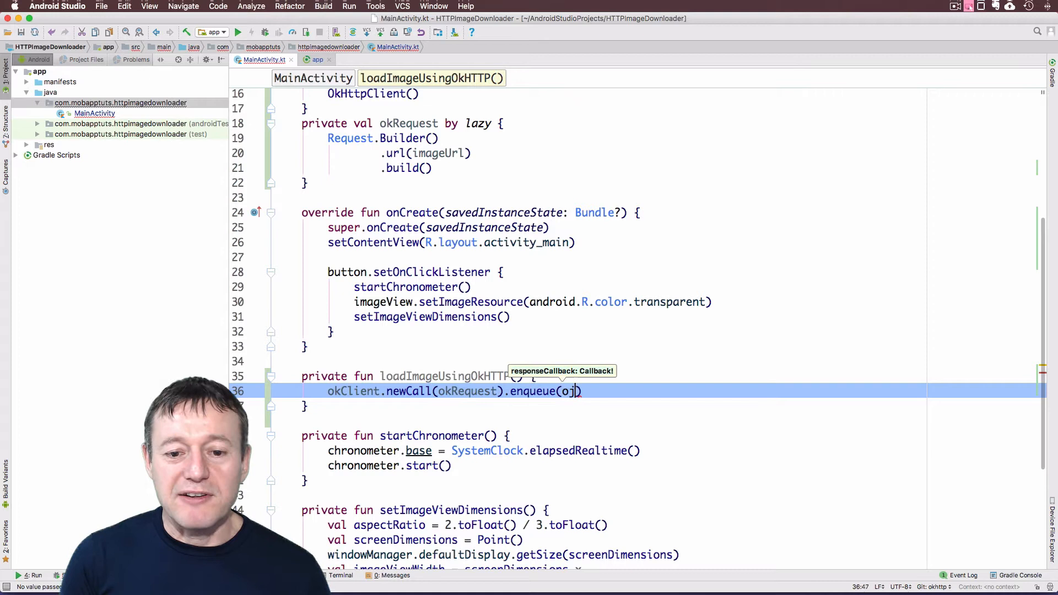
text(object)
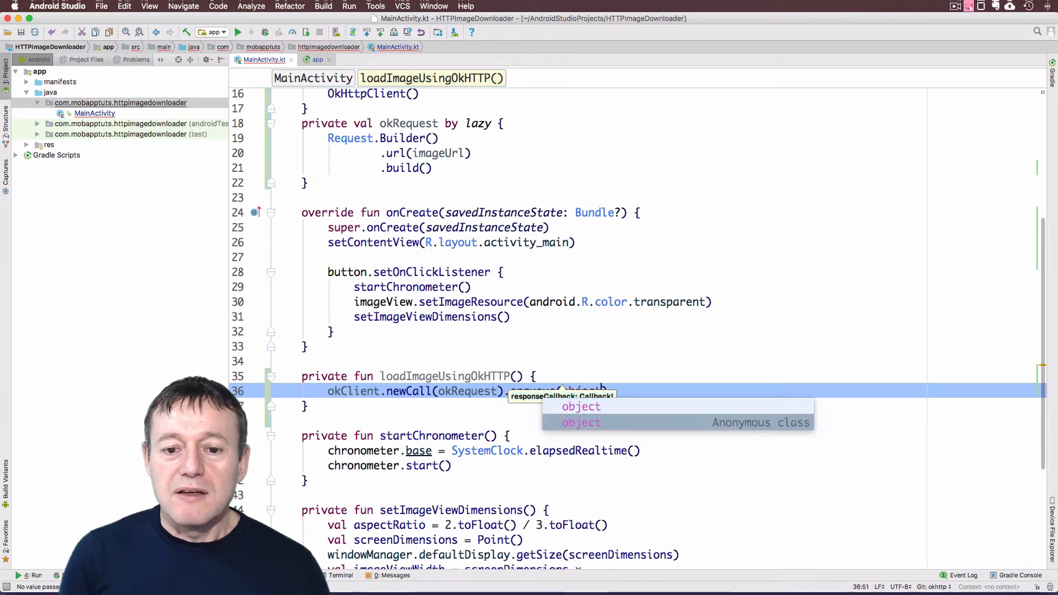
click(581, 406)
text(: )
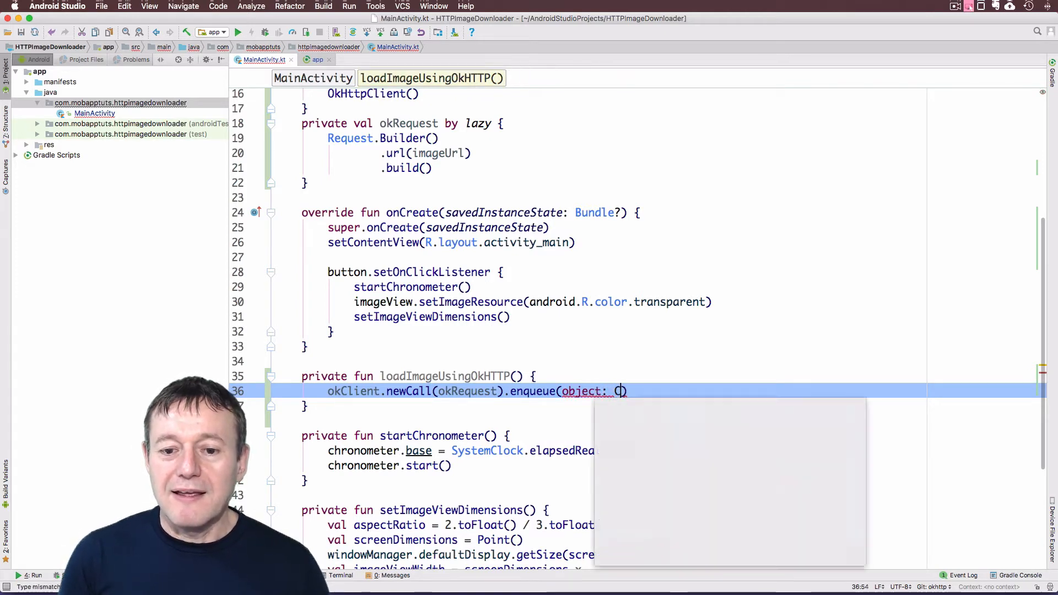
text(Callback{)
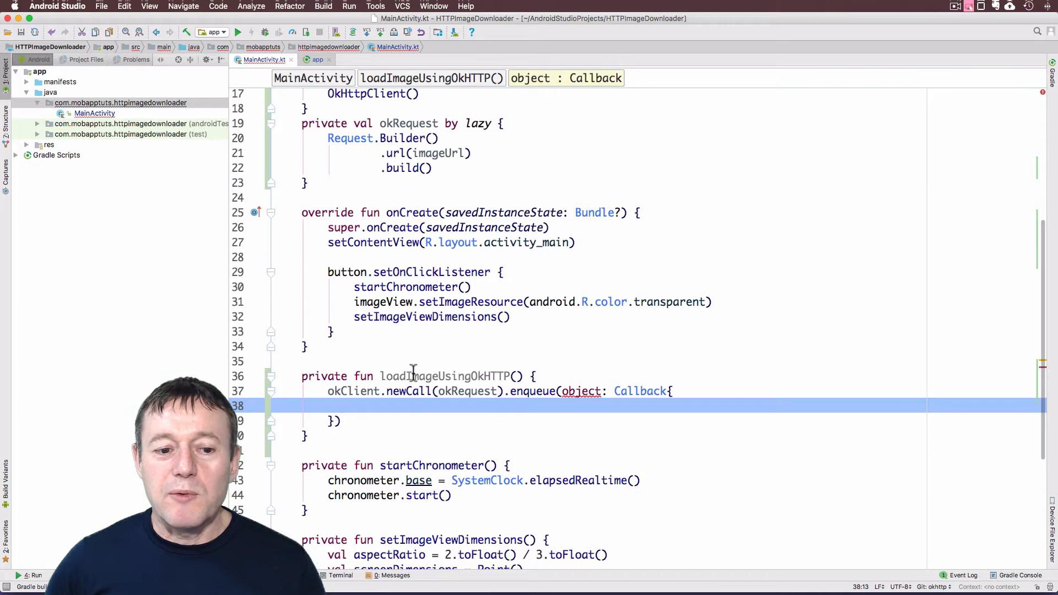
click(582, 391)
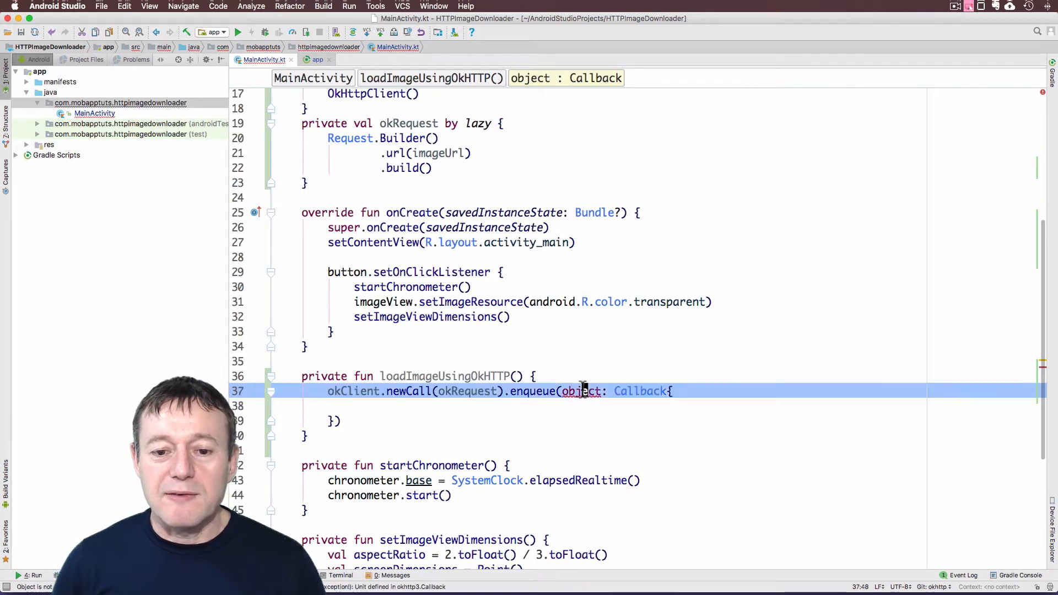
click(582, 390)
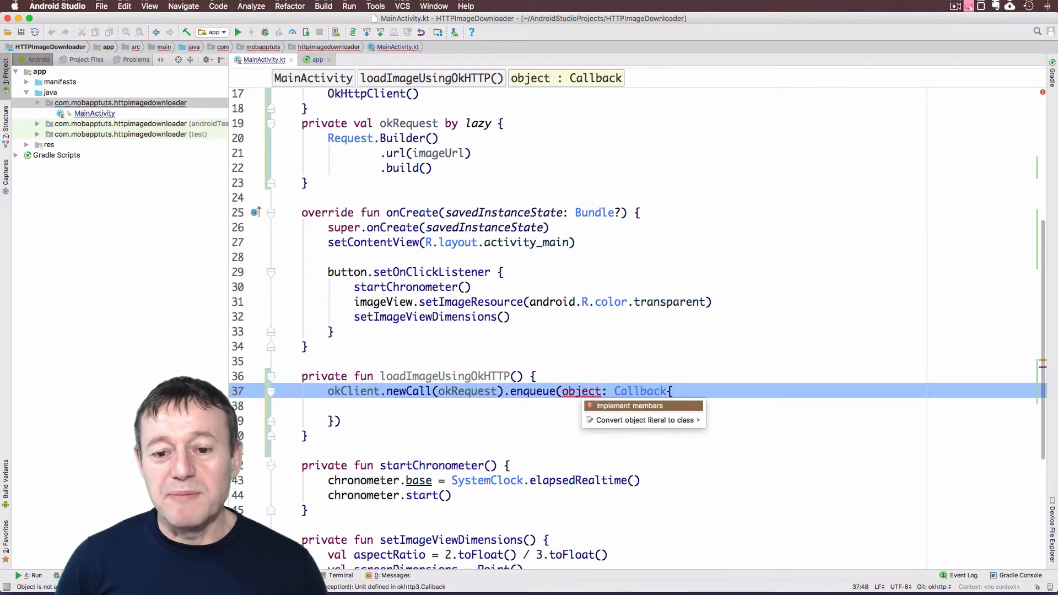
- Implement onFailure and onResponse, with onFailure calling e?.printStackTrace()
click(629, 406)
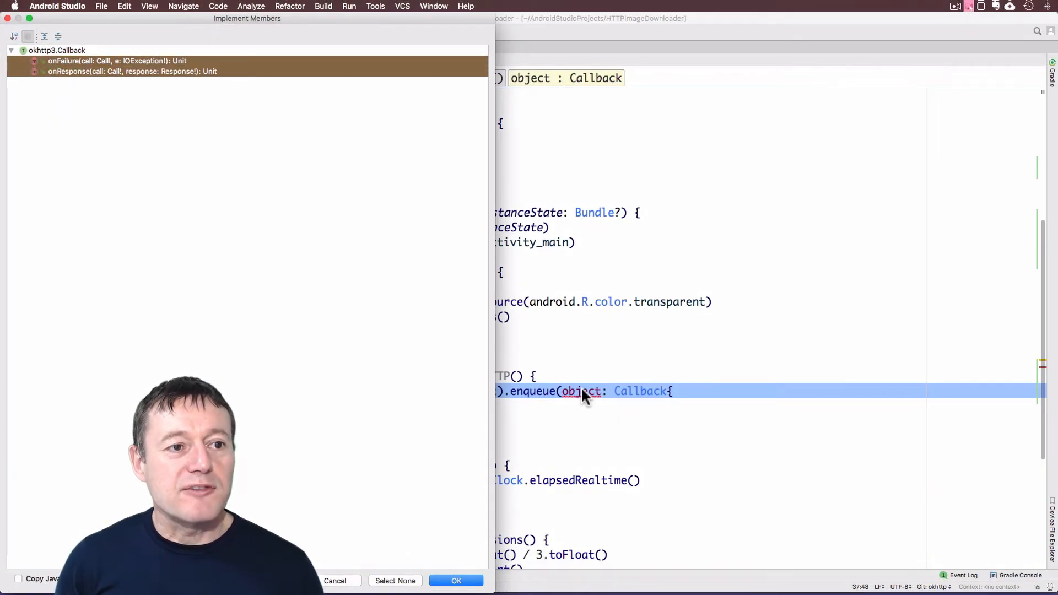
click(456, 580)
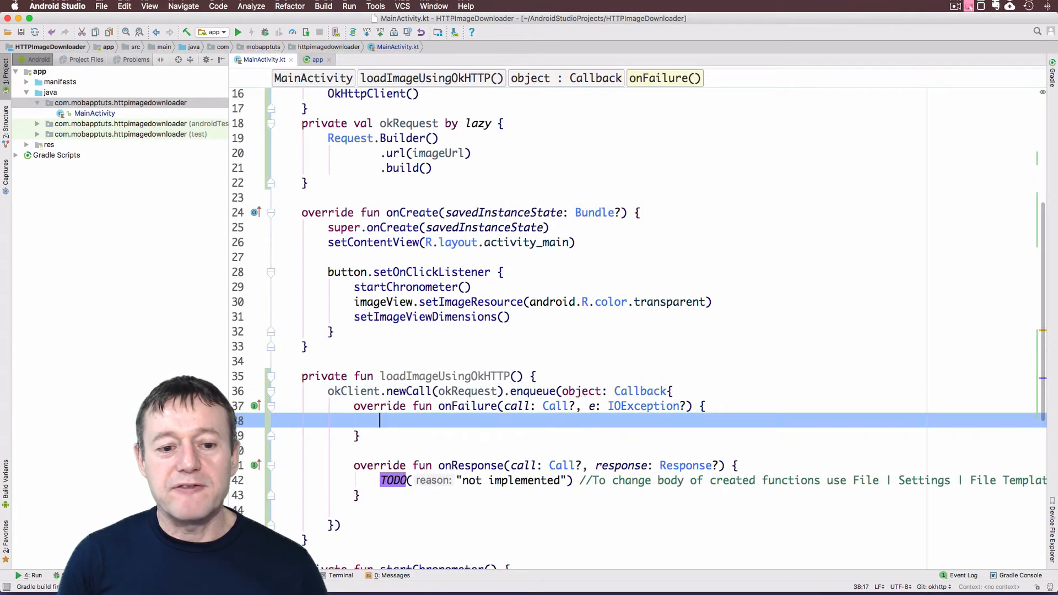
text(e.)
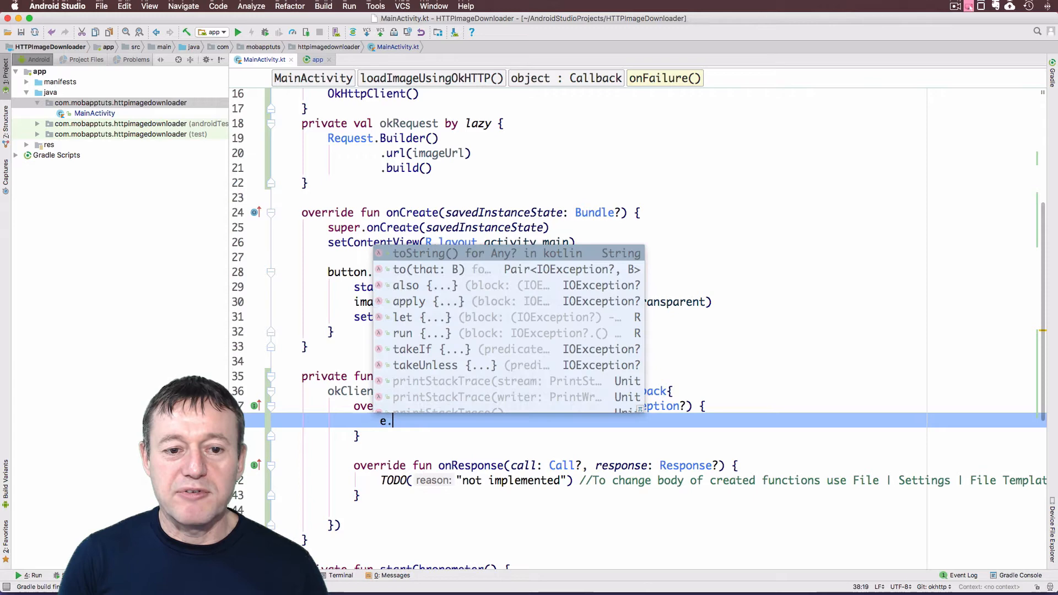
text(p)
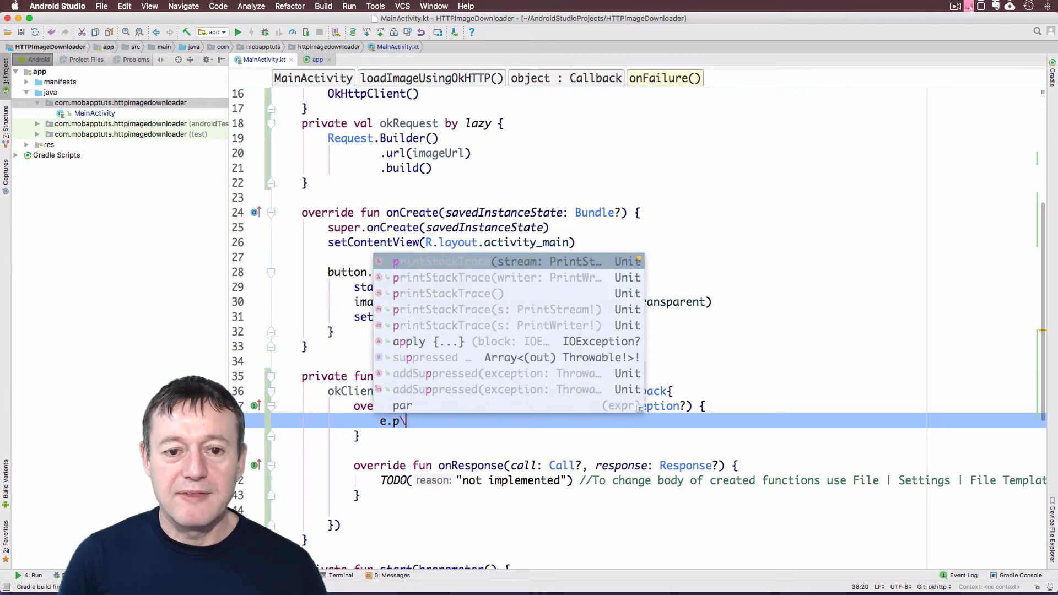
key(Escape)
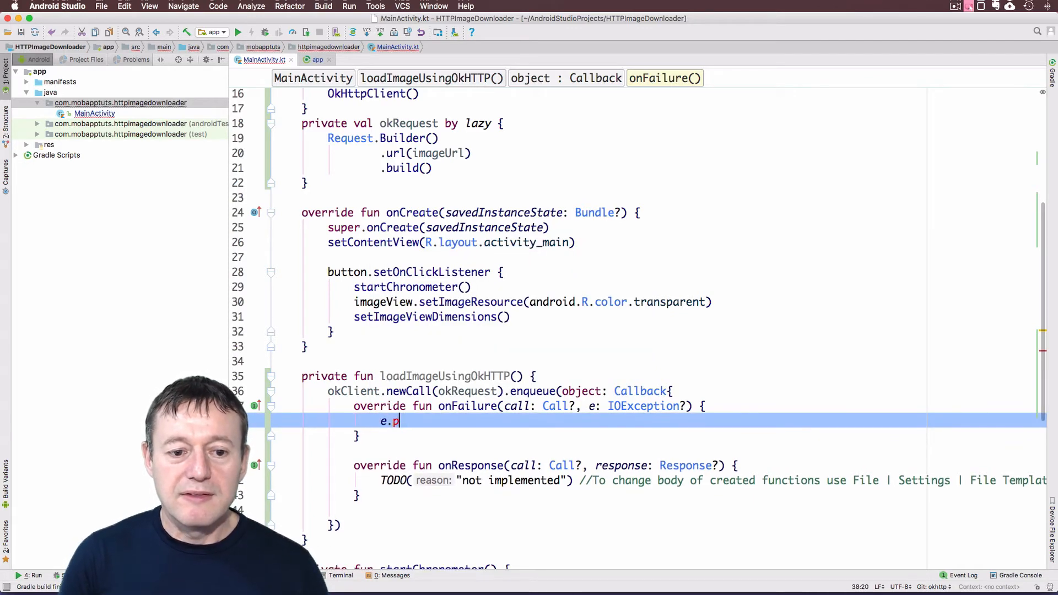
text(rintStackTrace())
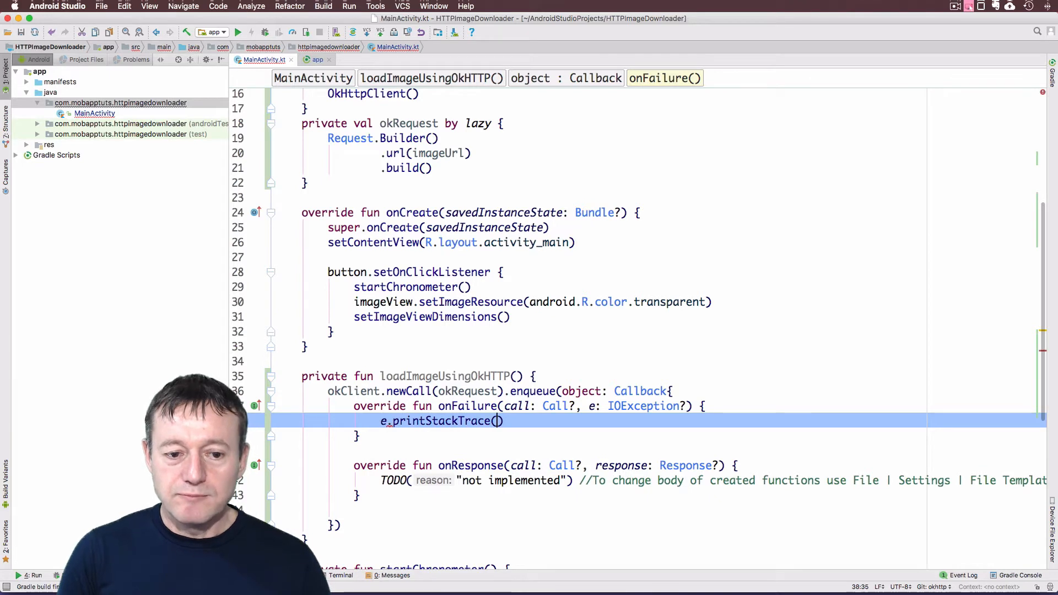
double_click(439, 421)
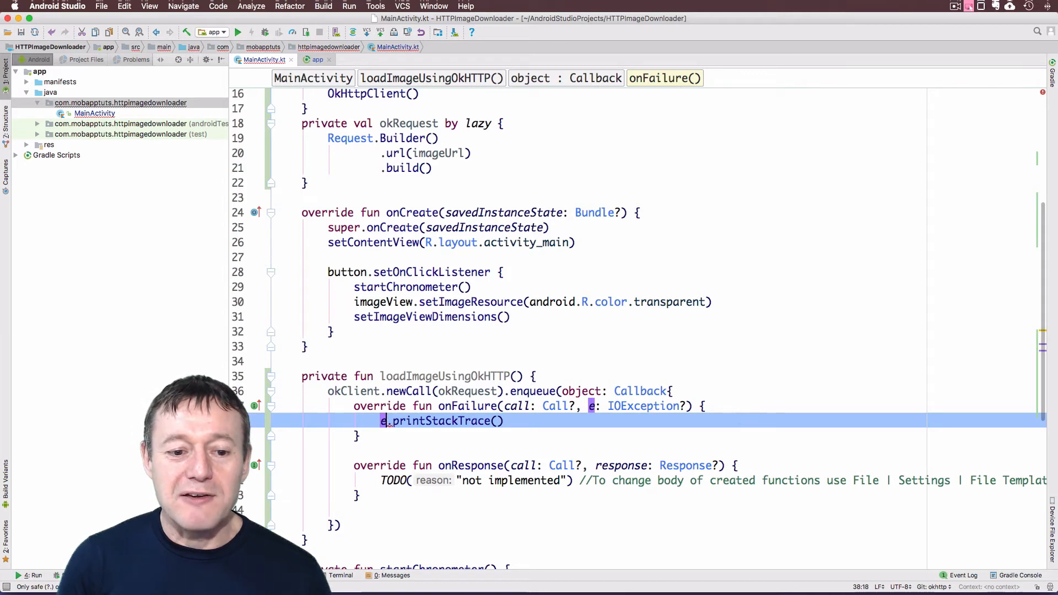
text(?)
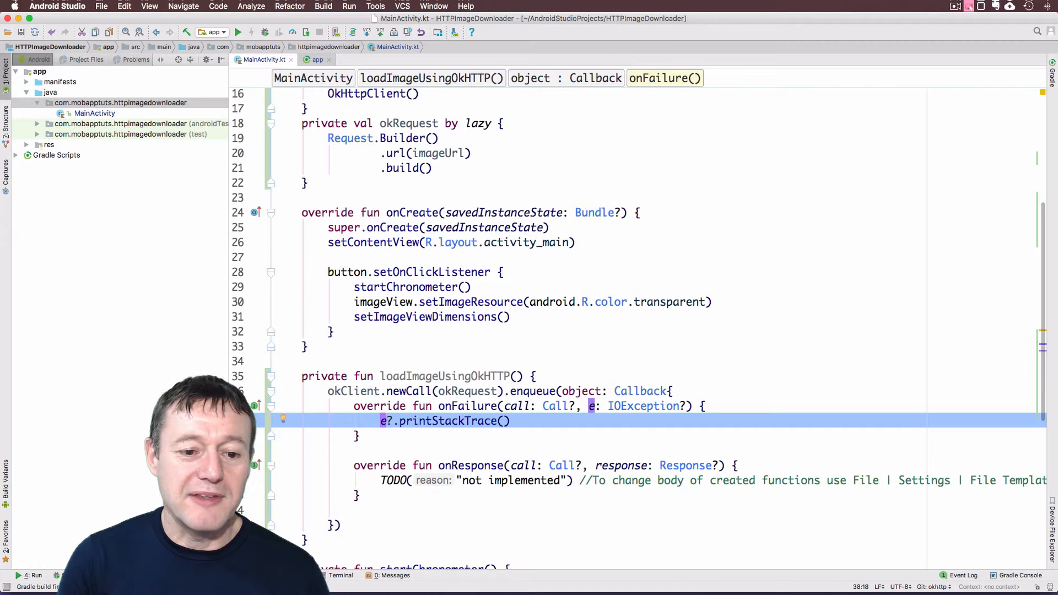
scroll(down, 3)
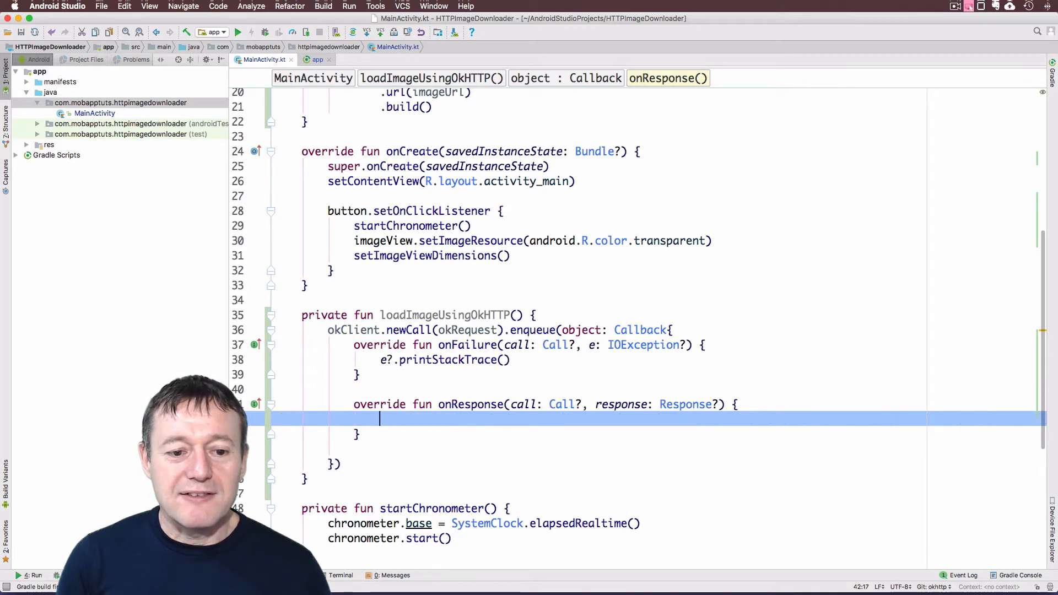
- In onResponse declare val inputStream = response?.body()?.byteStream()
text(val)
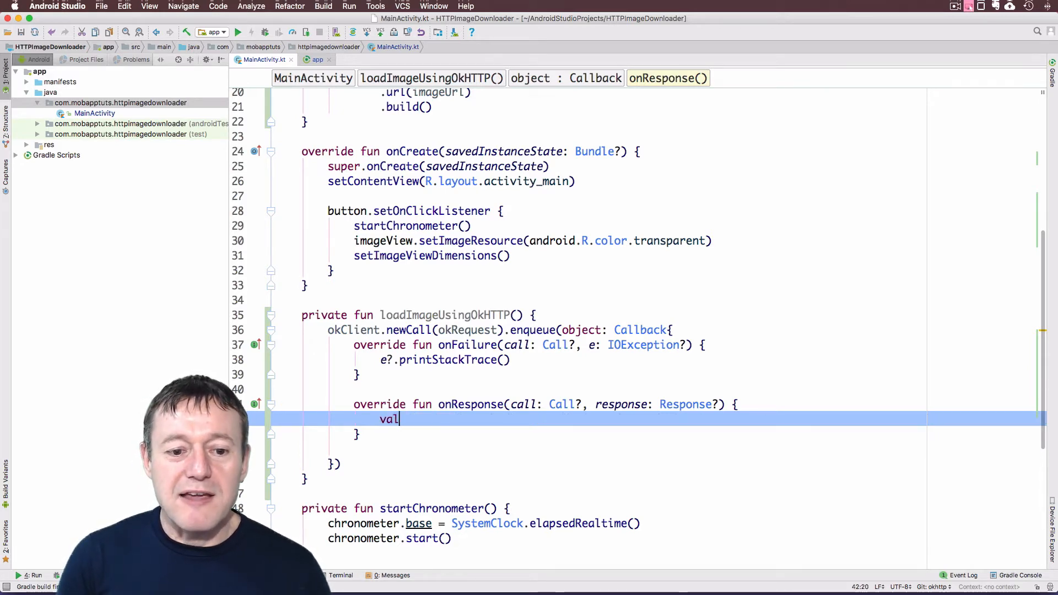
text(input)
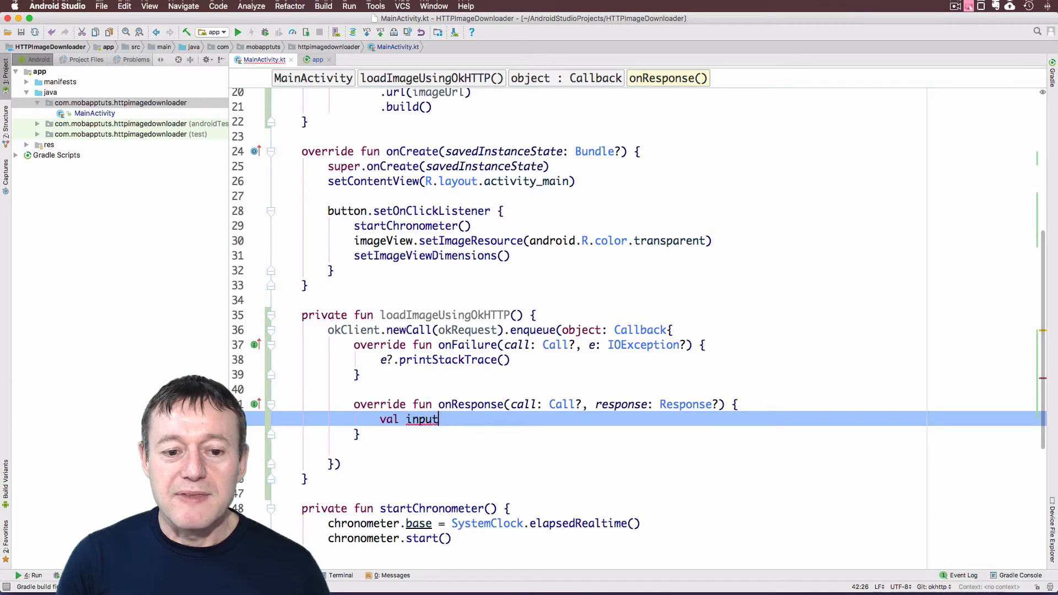
text(Stream)
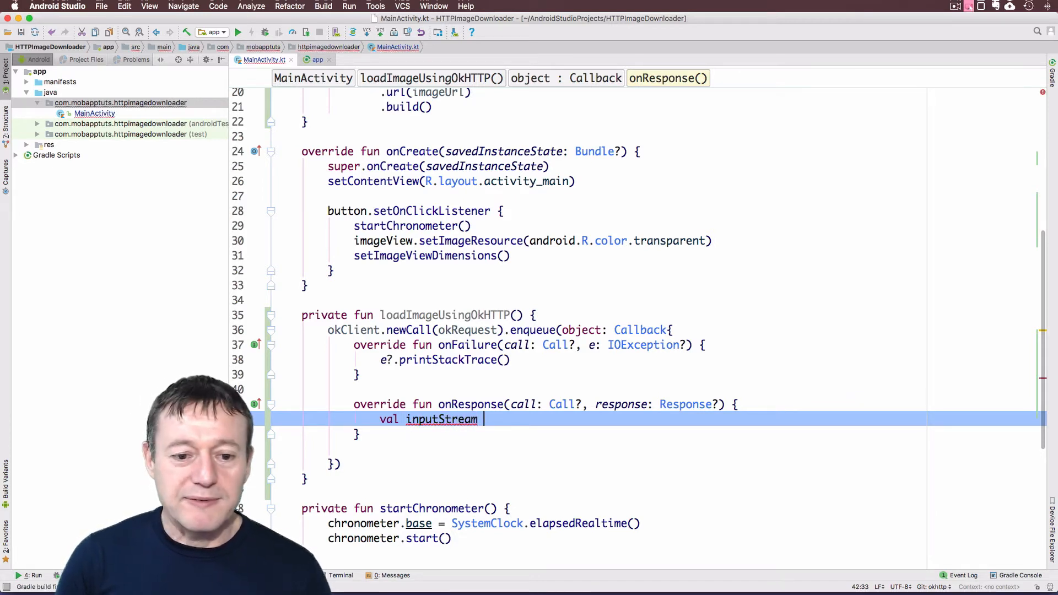
text(=)
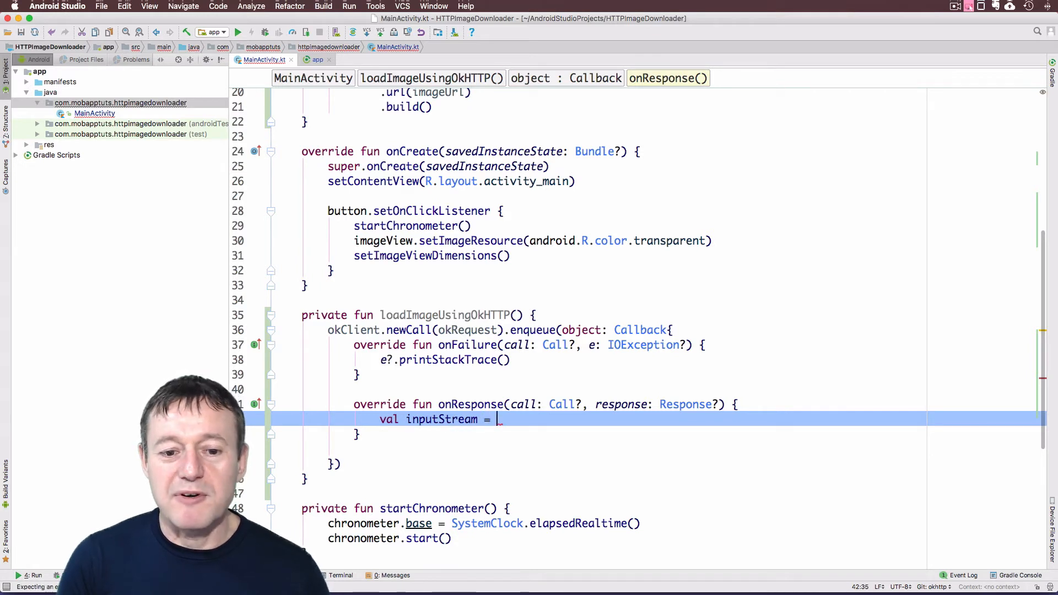
text(response)
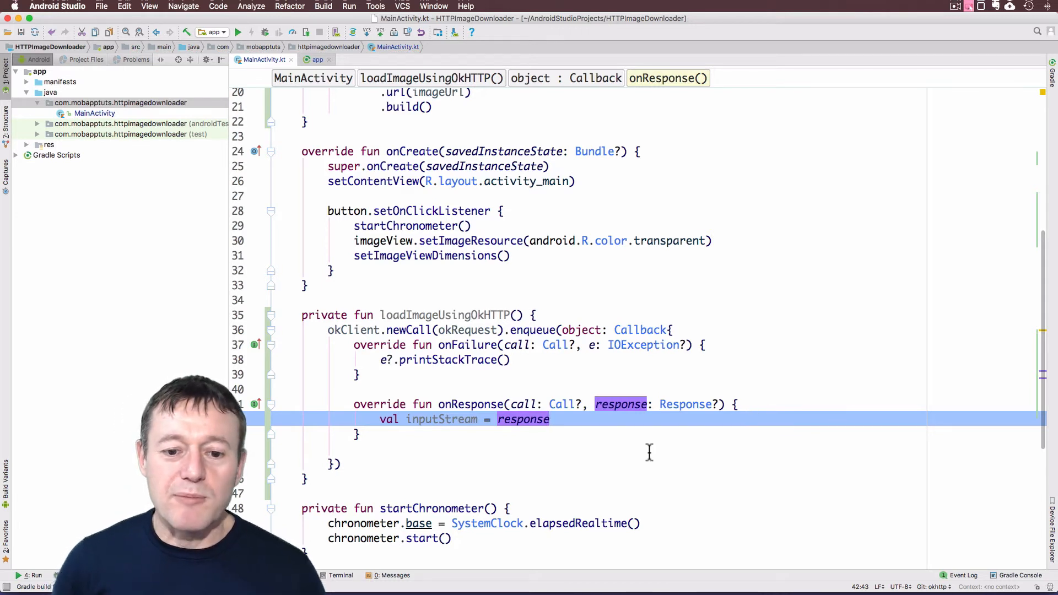
text(?.)
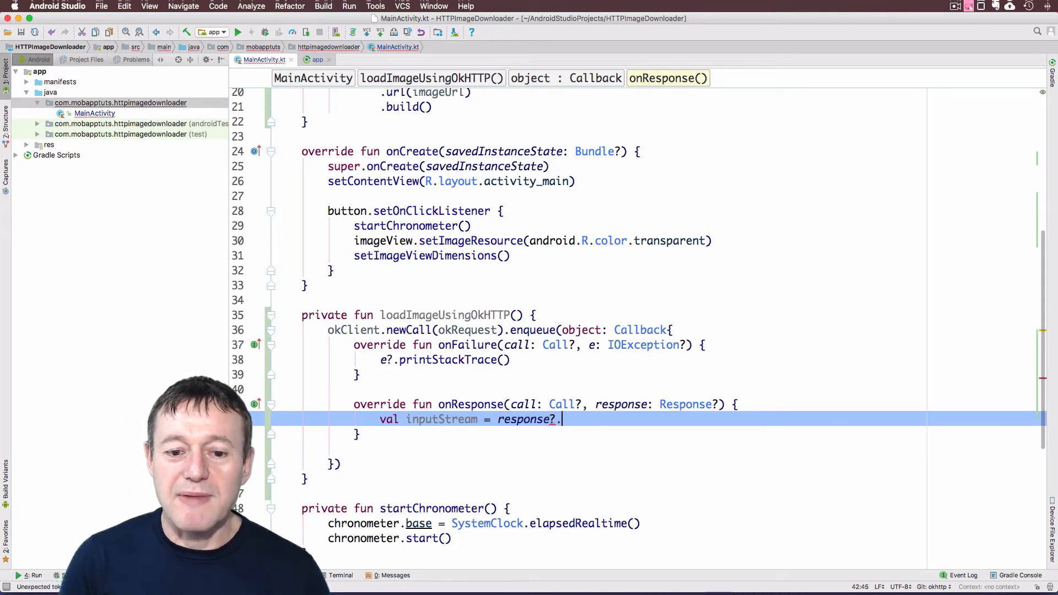
text(body())
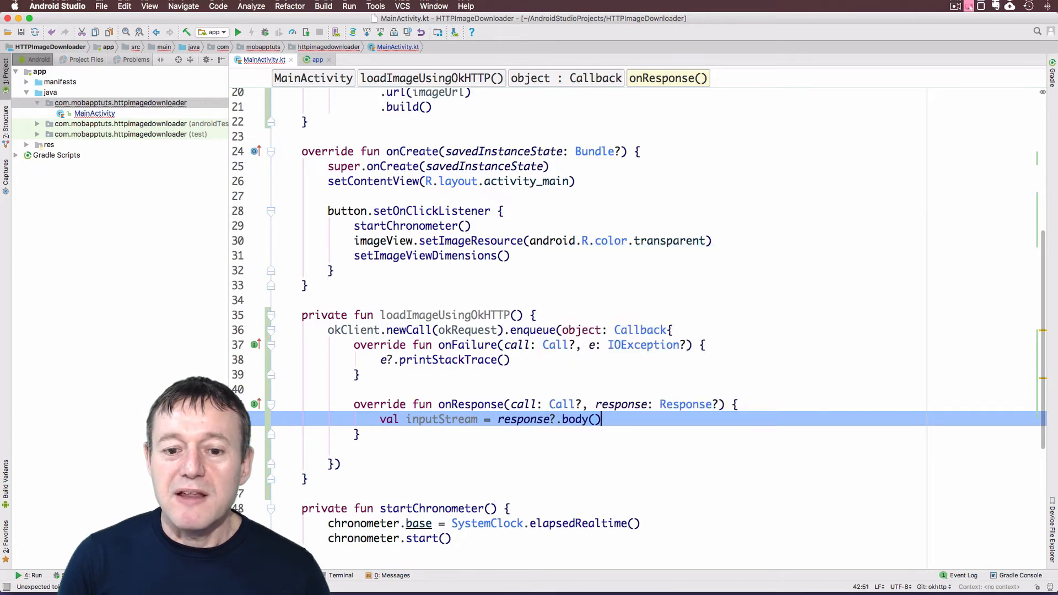
text(?.byteStream()
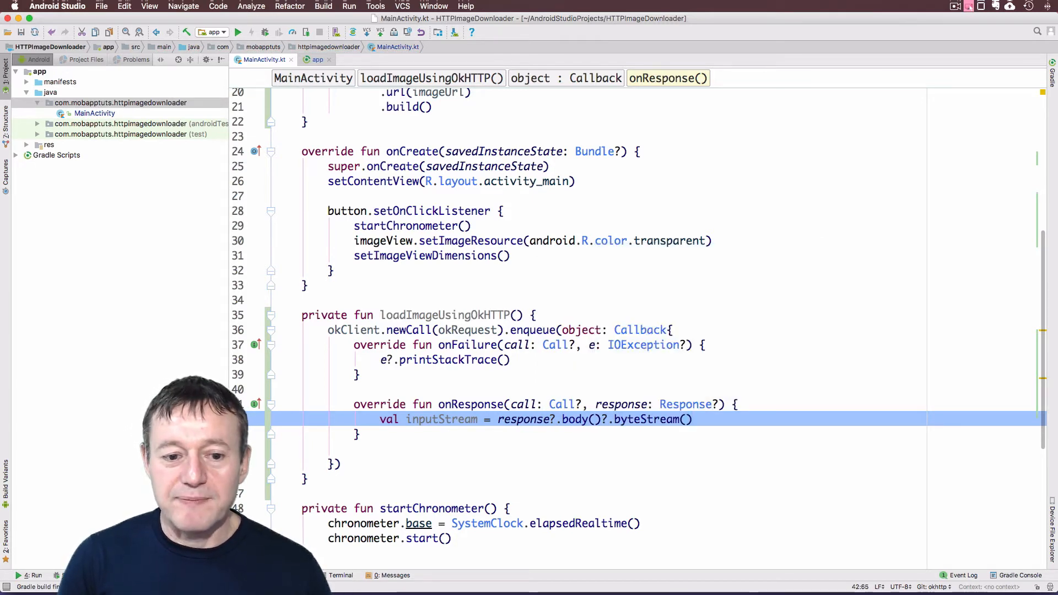
key(Enter)
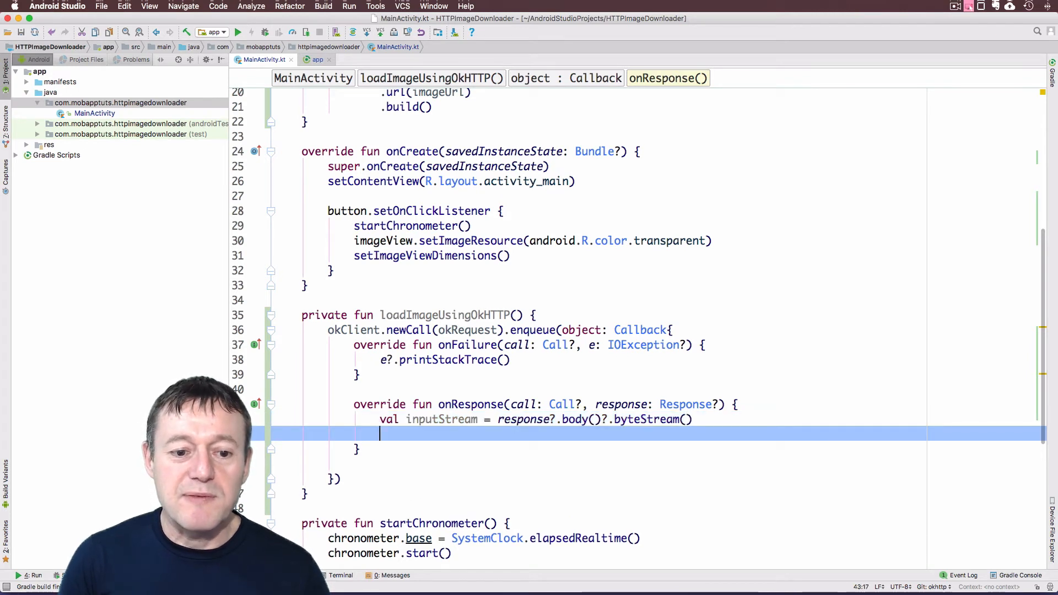
- Declare val bitmap = BitmapFactory.decodeStream(inputStream)
text(val)
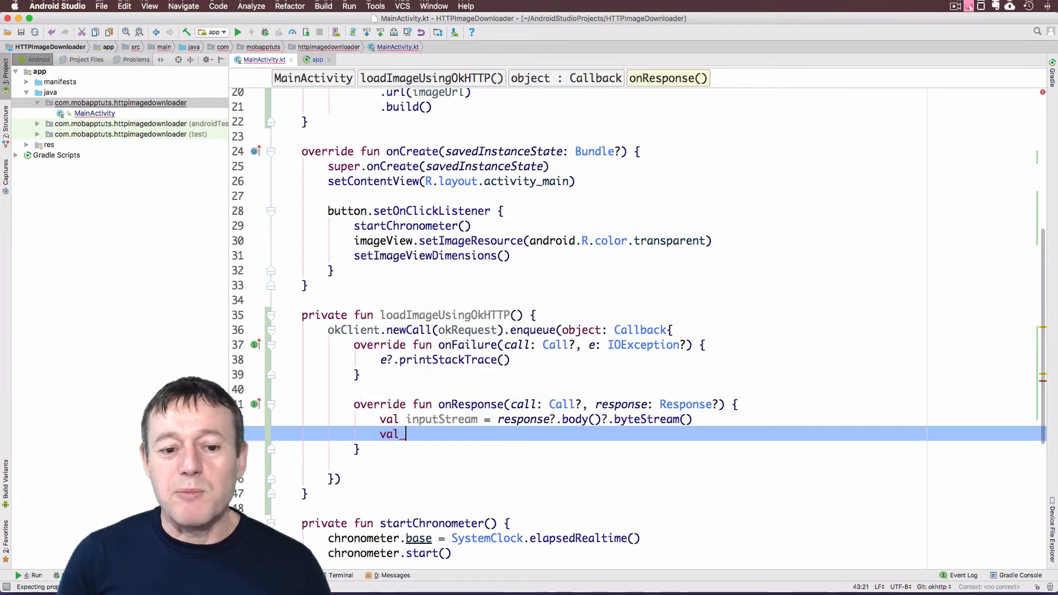
text(bitmap)
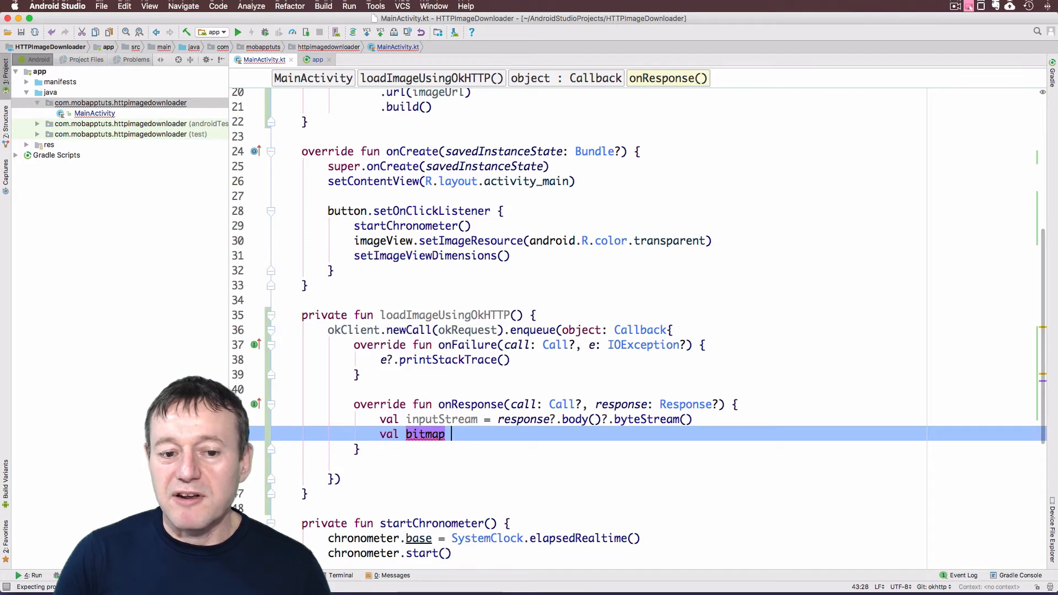
text(=)
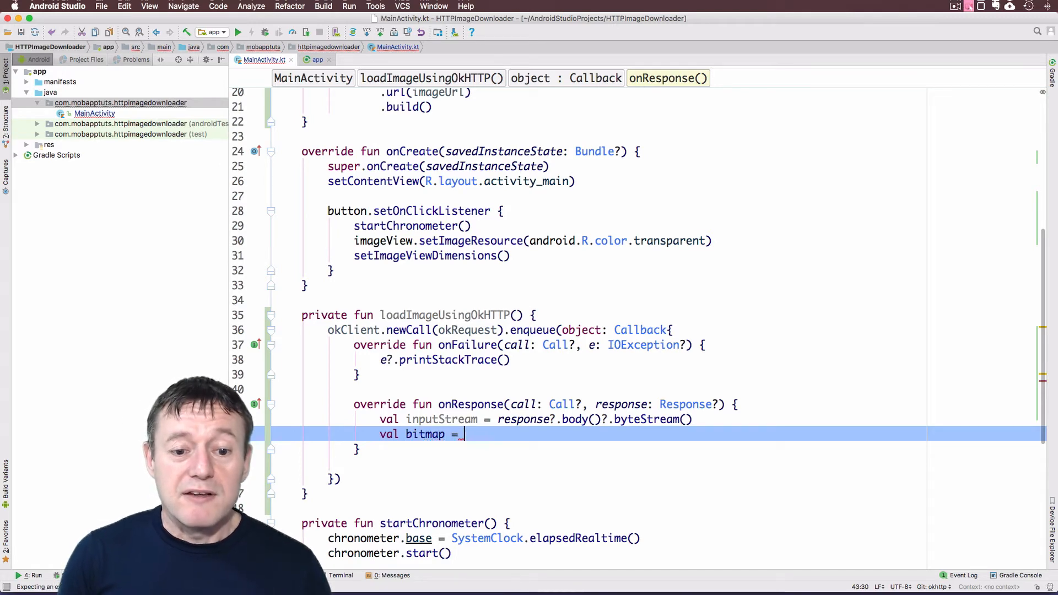
text(BitF)
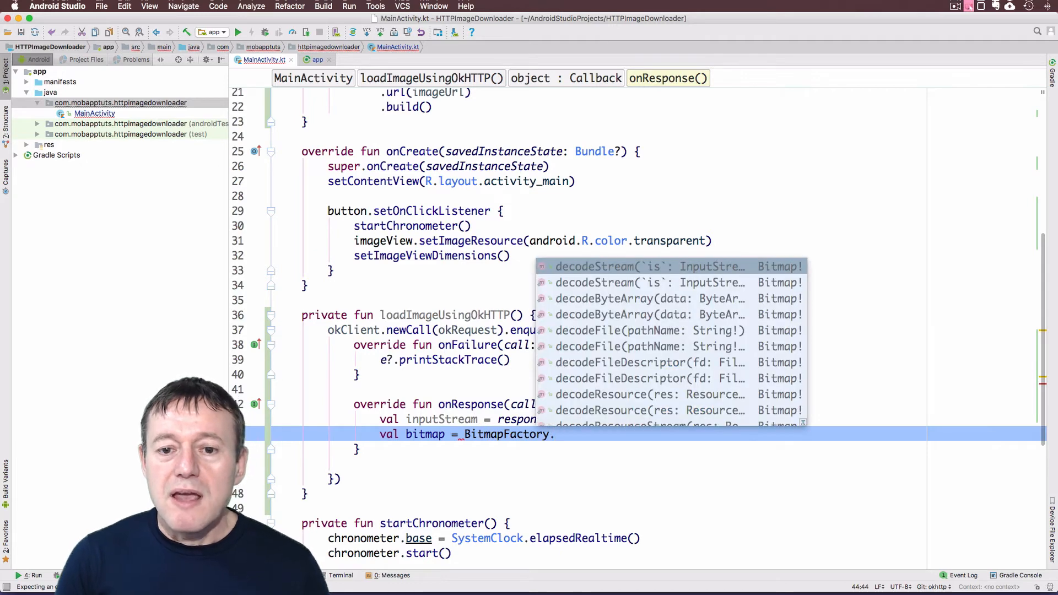
text(decodeStream(inputStream)
text(loadImageUsingOkHTTP()
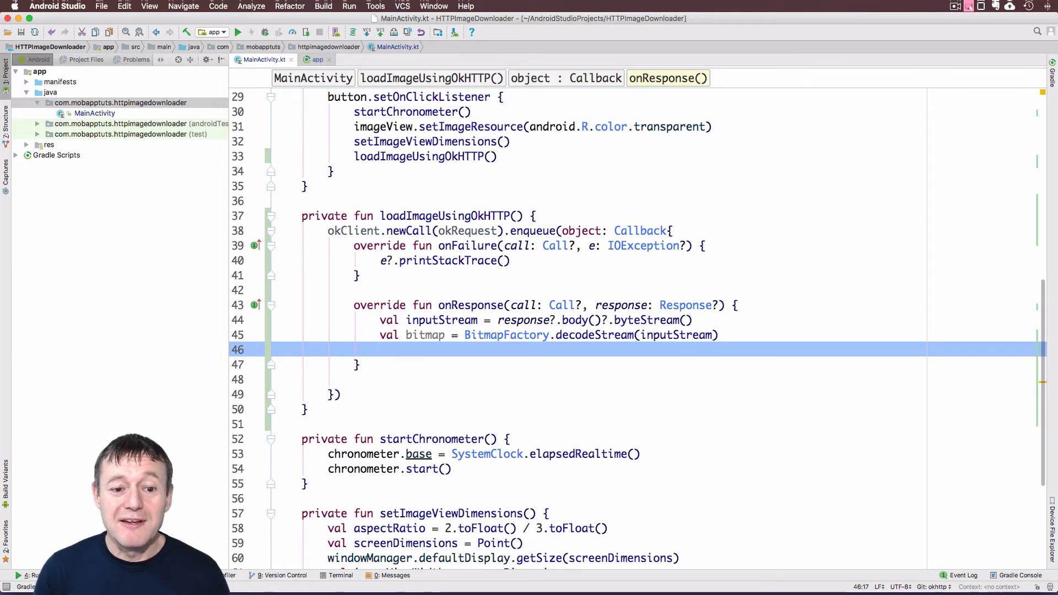
- Add runOnUiThread { imageView.setImageBitmap(bitmap) } in onResponse
text(run)
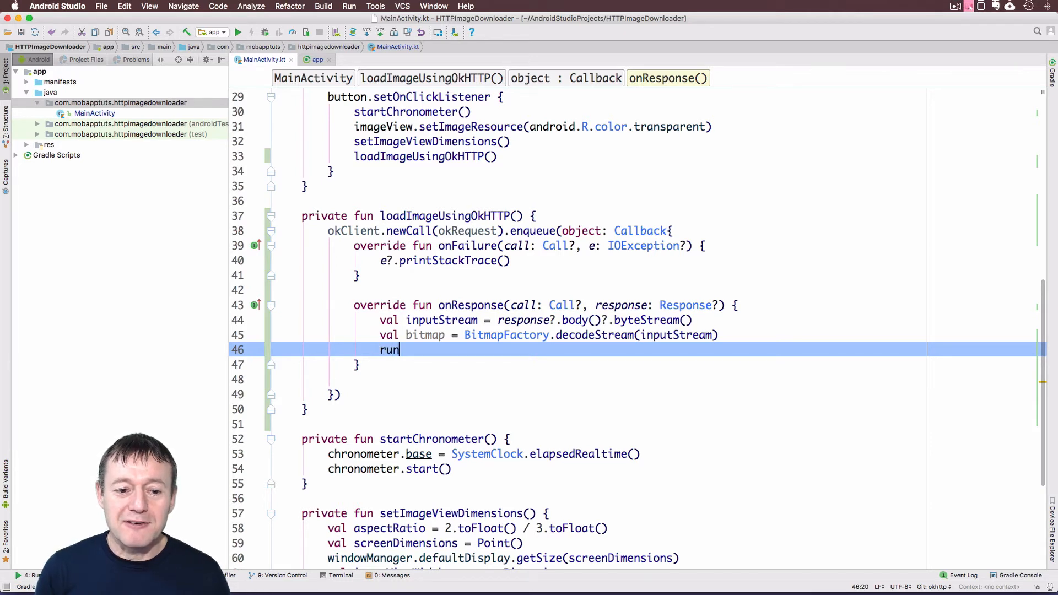
text(O)
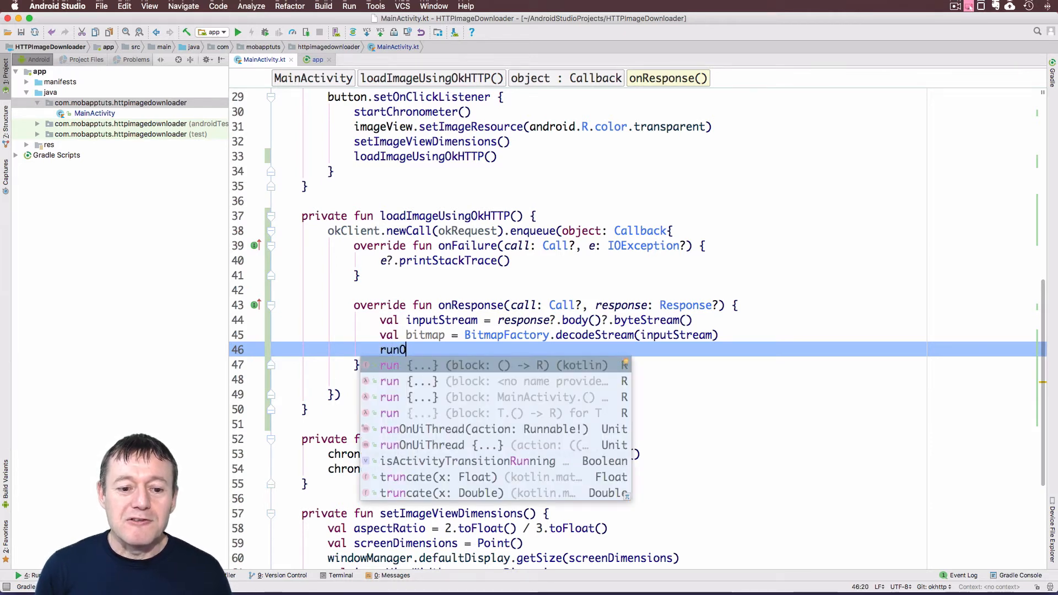
text(OnUiThread {)
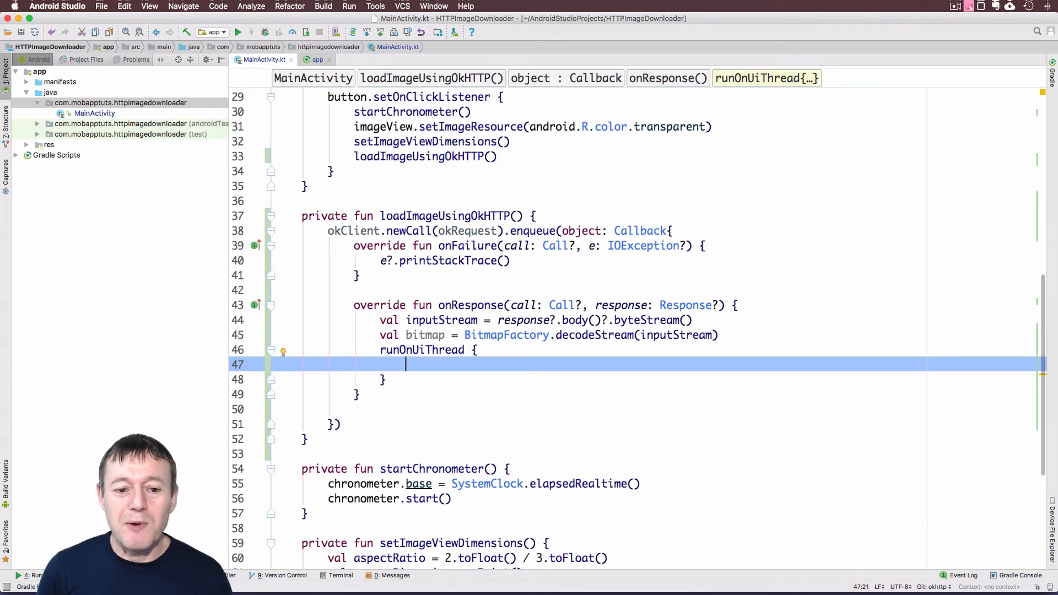
text(im)
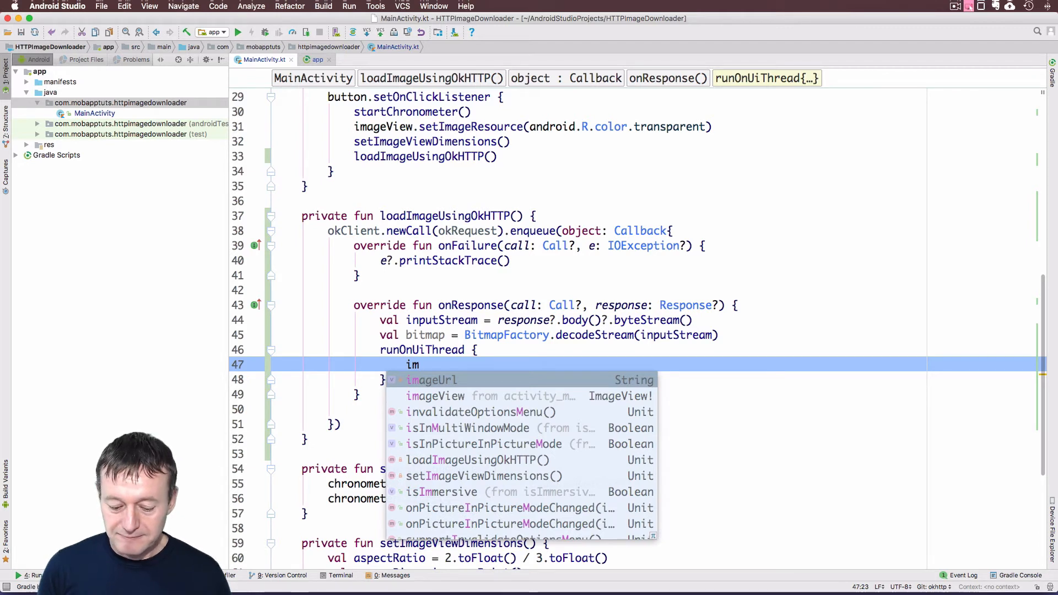
text(View)
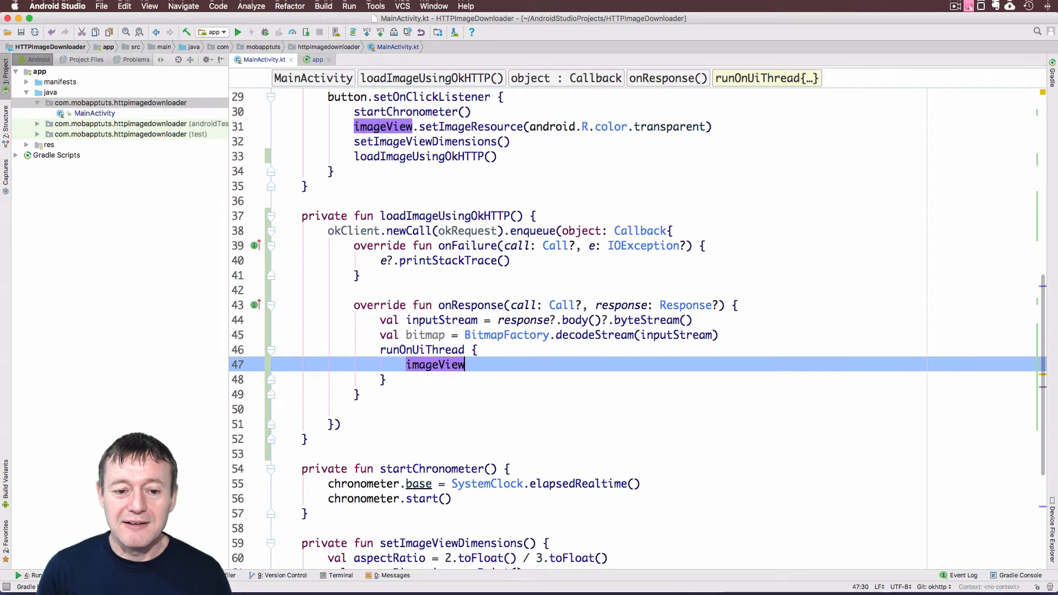
text(.lo)
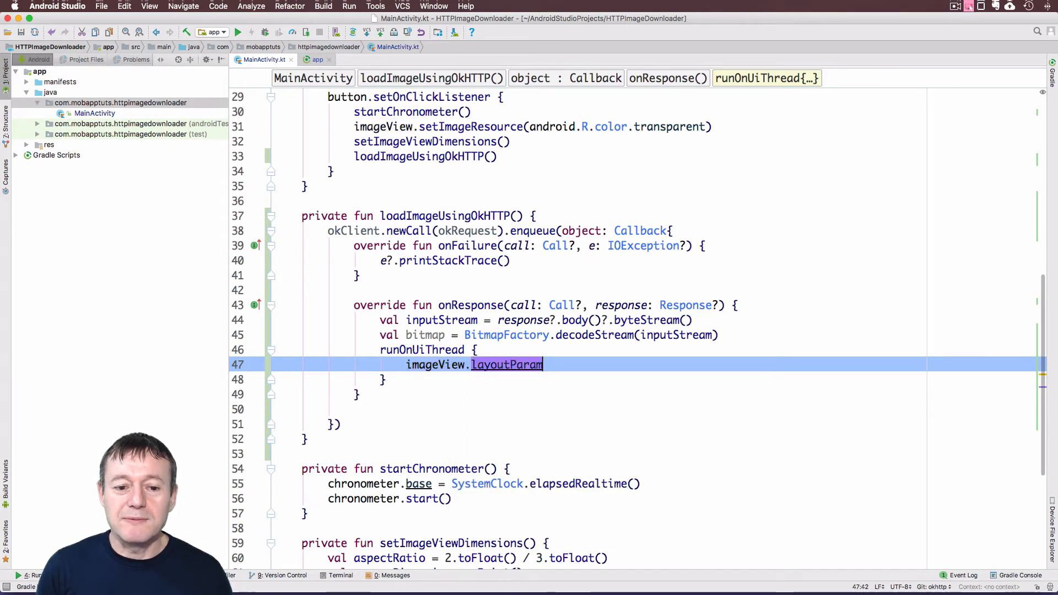
text(setImageBitmap()
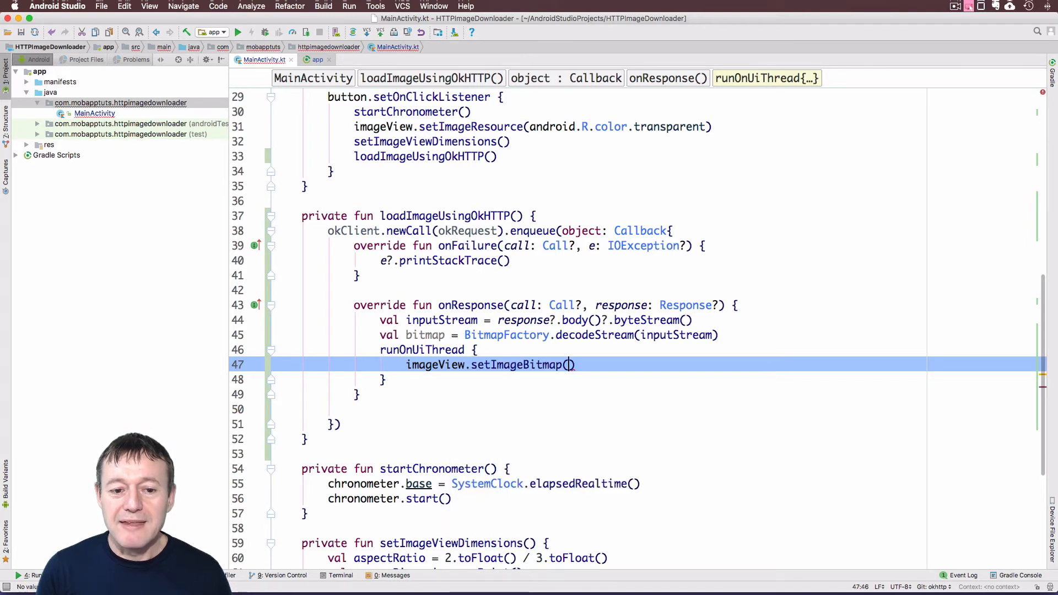
text(bitmap)
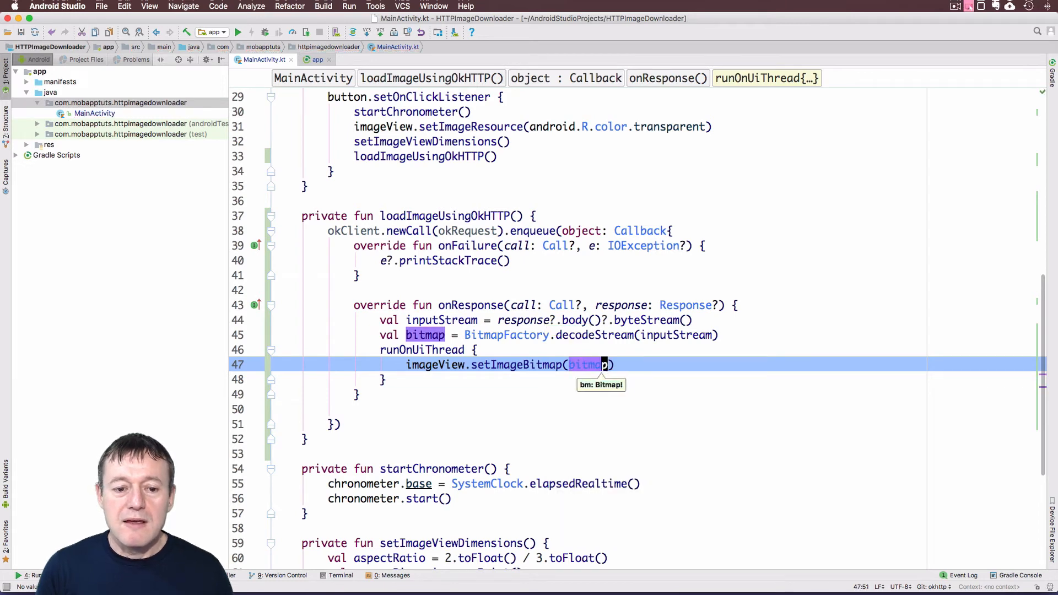
- Call chronometer.stop() inside the runOnUiThread block
text(chronometer)
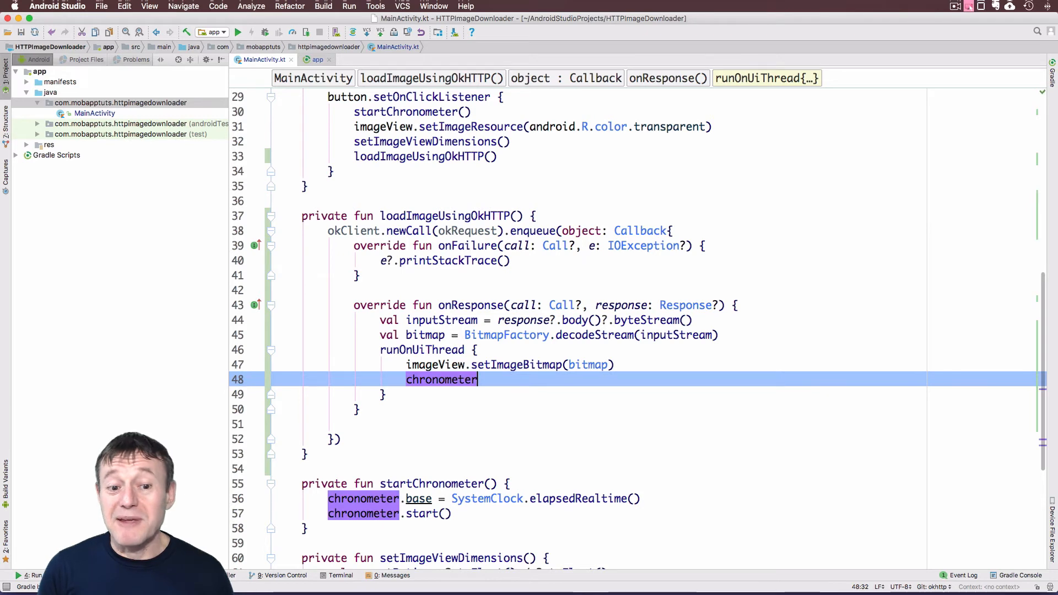
text(.st)
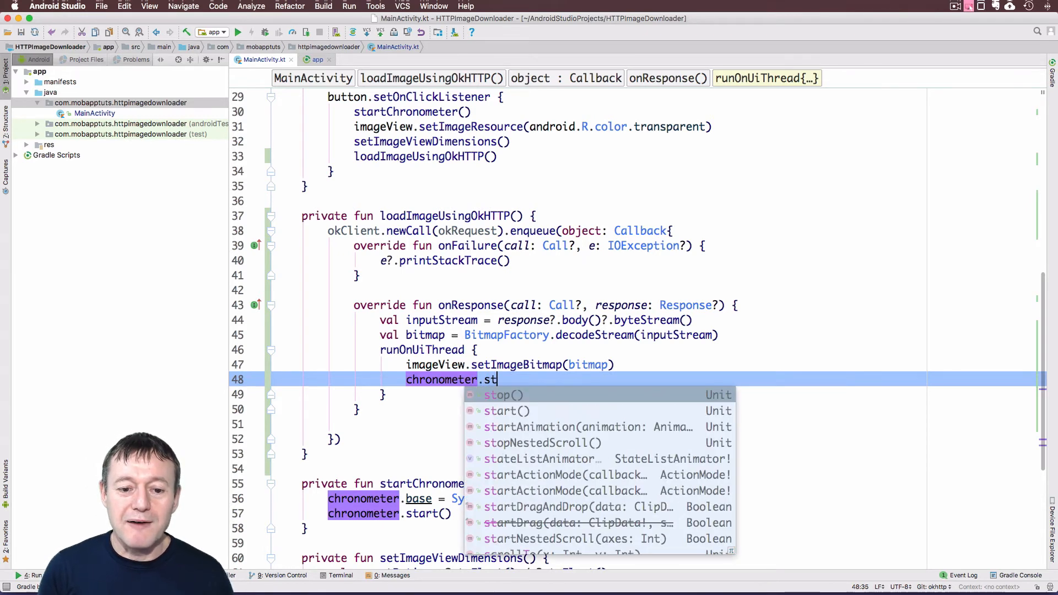
click(503, 394)
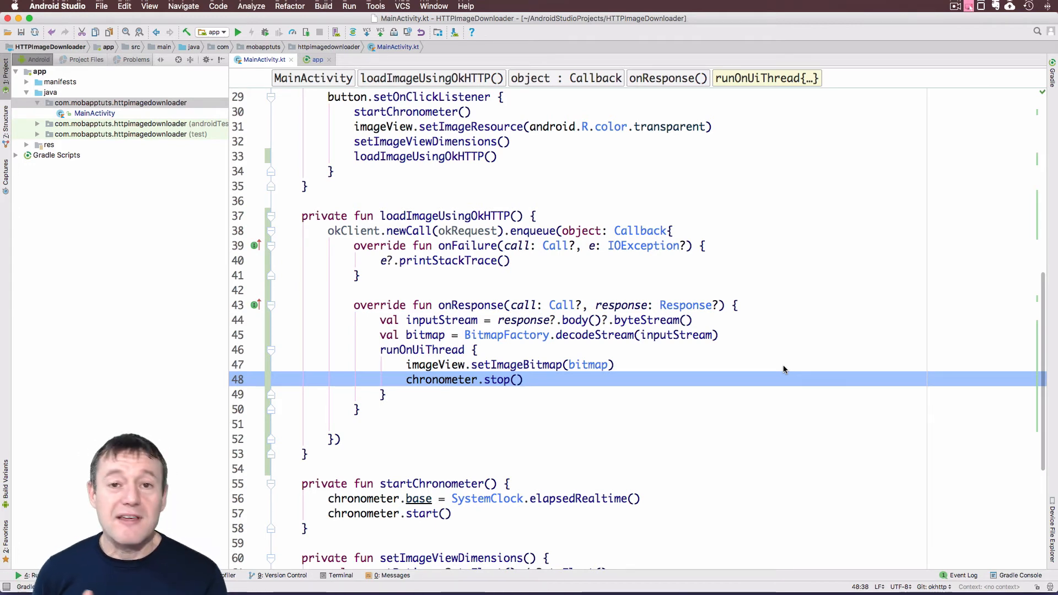
mouse_move(710, 151)
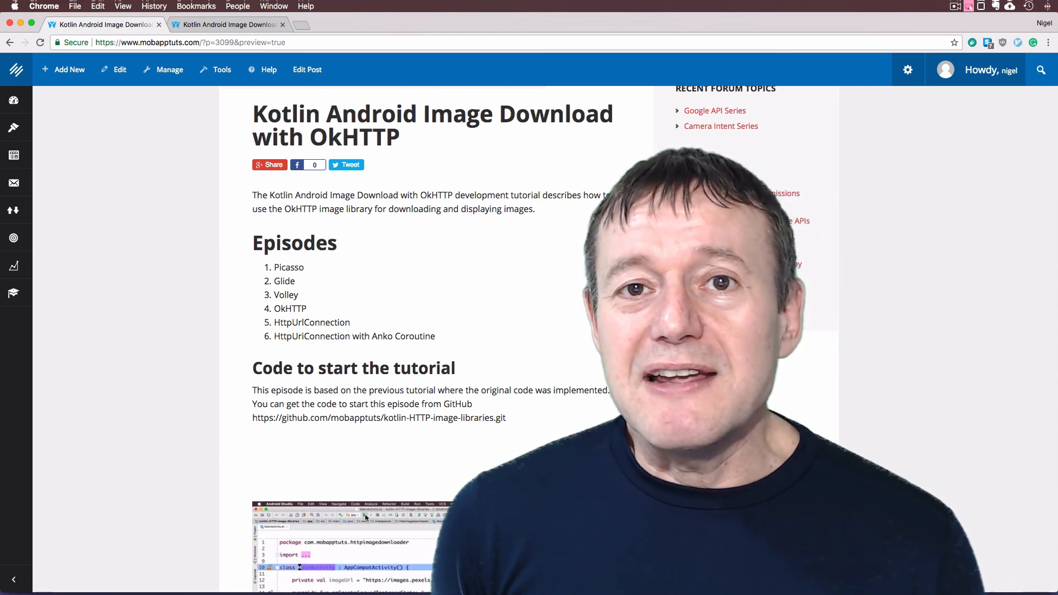
- Scroll the OkHTTP tutorial page down past the starter code link
scroll(down, 3)
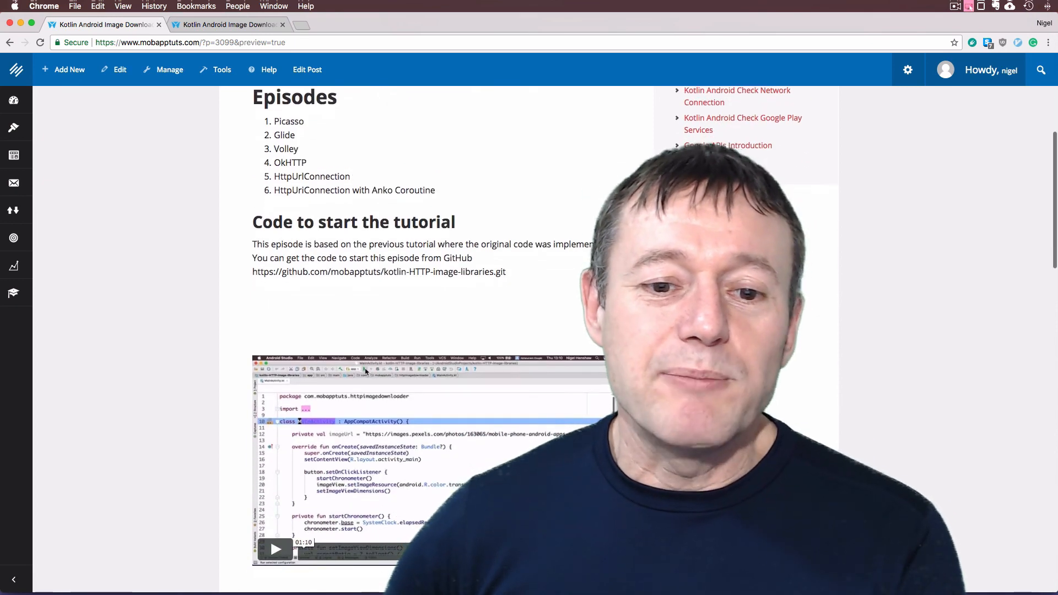